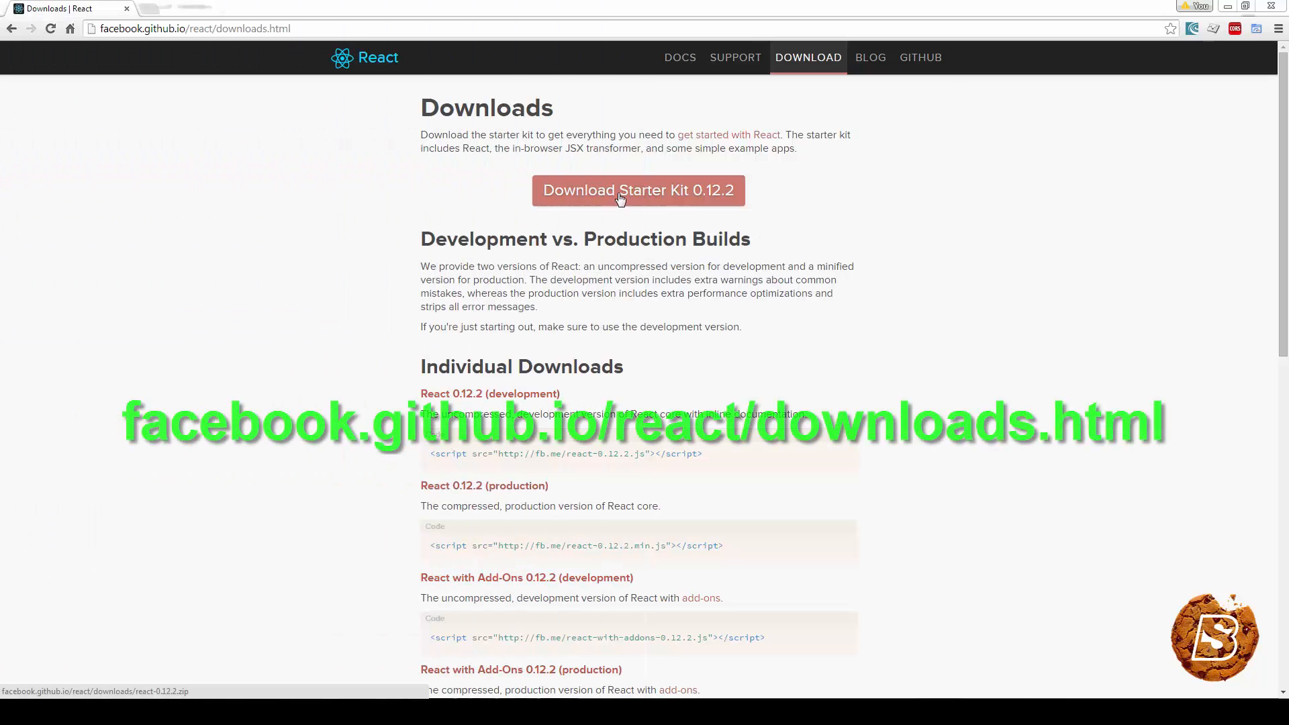
Get the React 0.12.2 starter kit and place react.min.js in the project's js folder
left_click(193, 28)
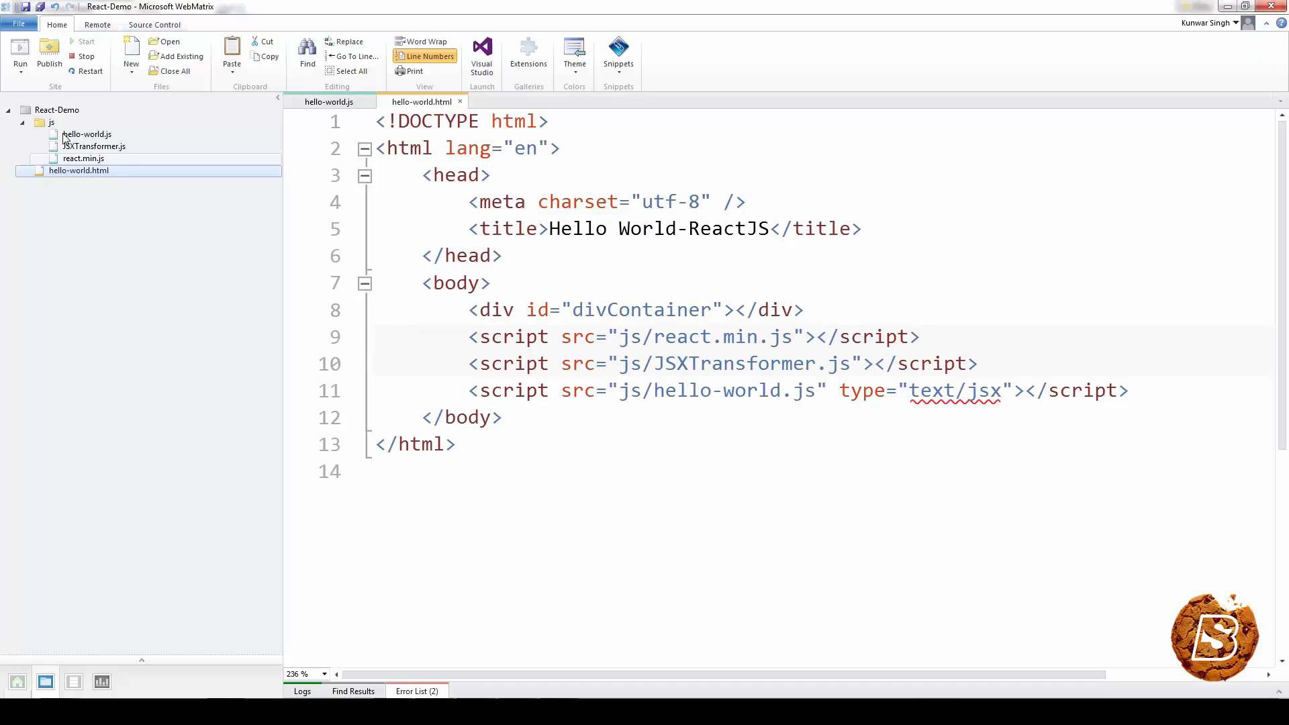
left_click(94, 146)
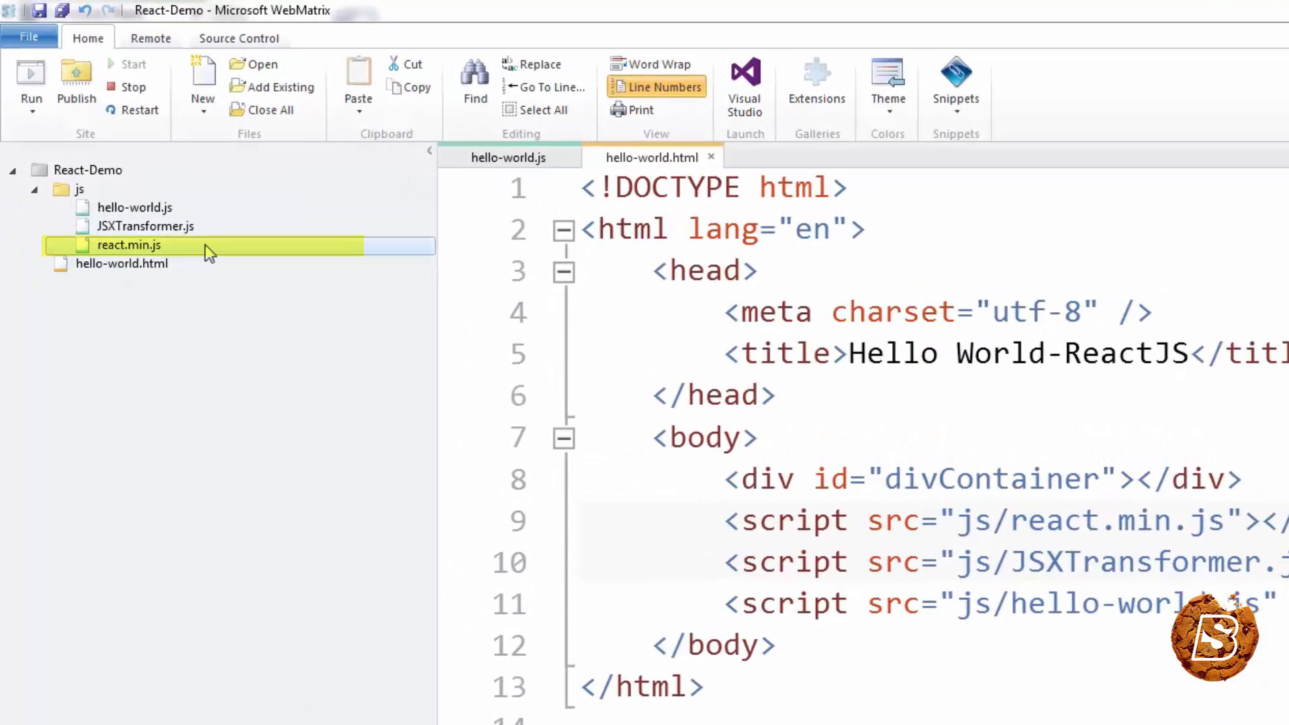
left_click(145, 226)
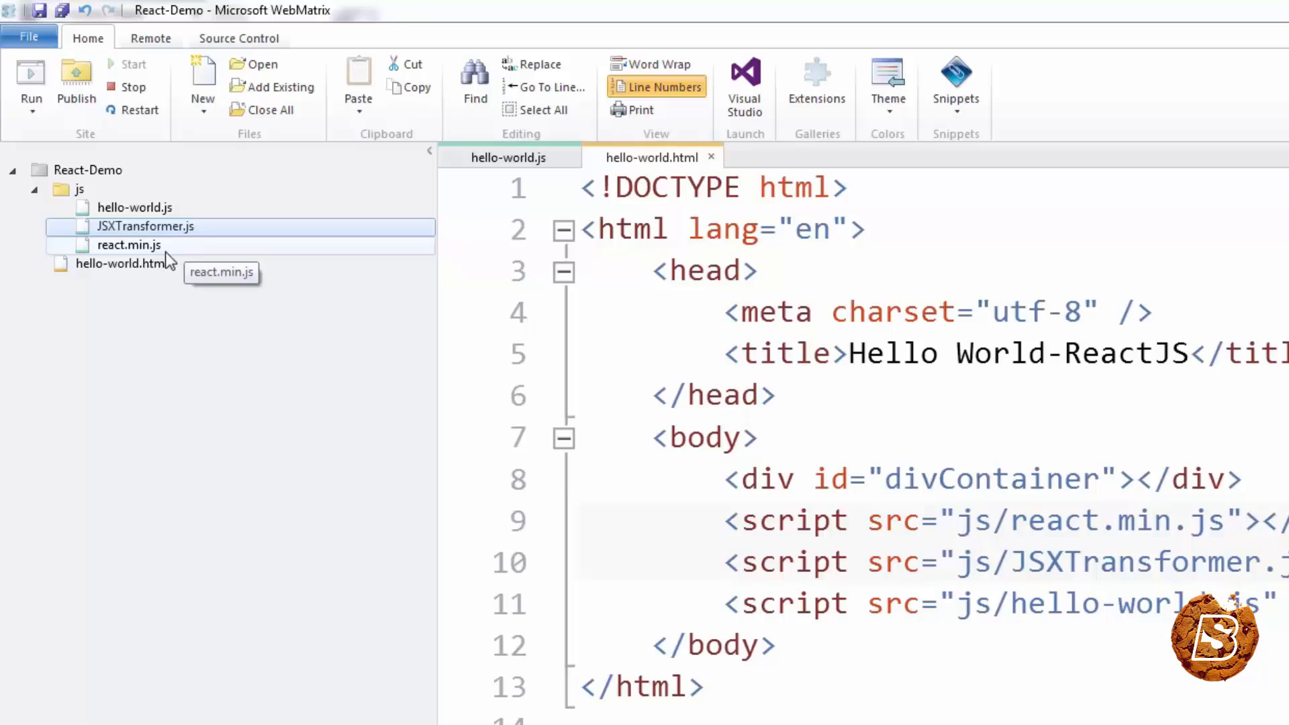
left_click(78, 190)
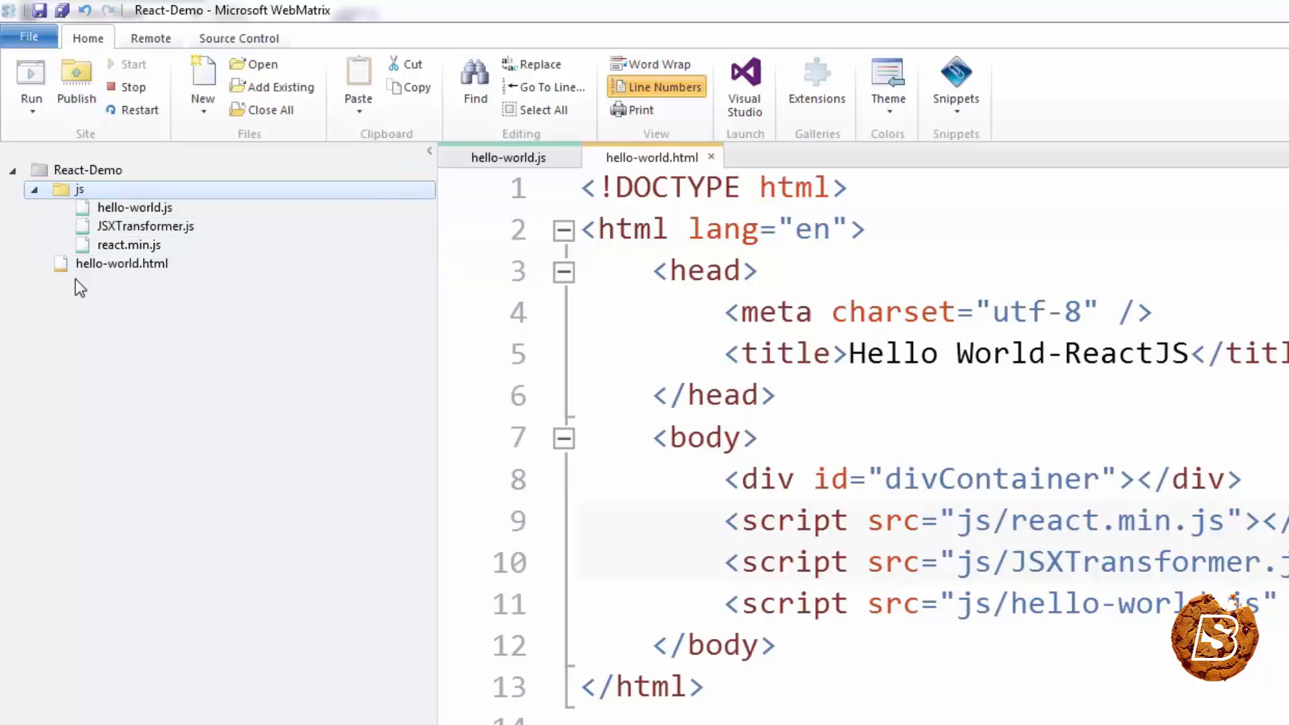
mouse_move(115, 279)
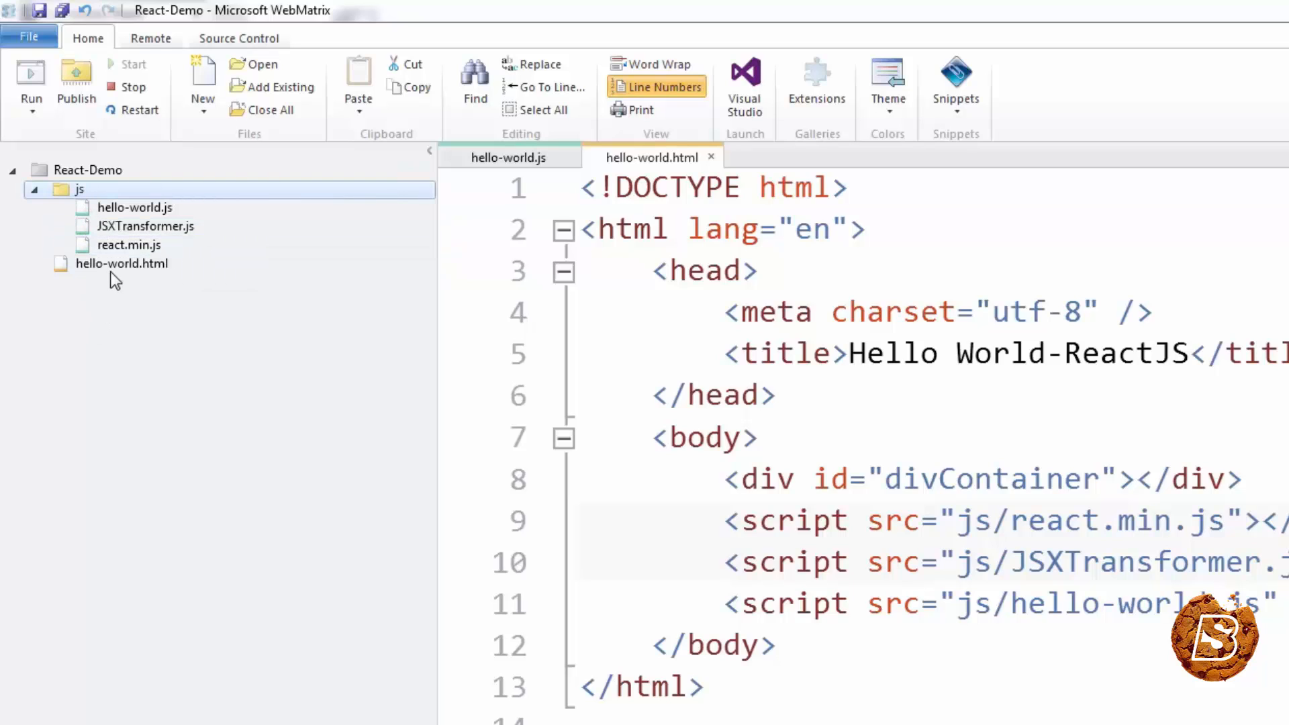
left_click(122, 263)
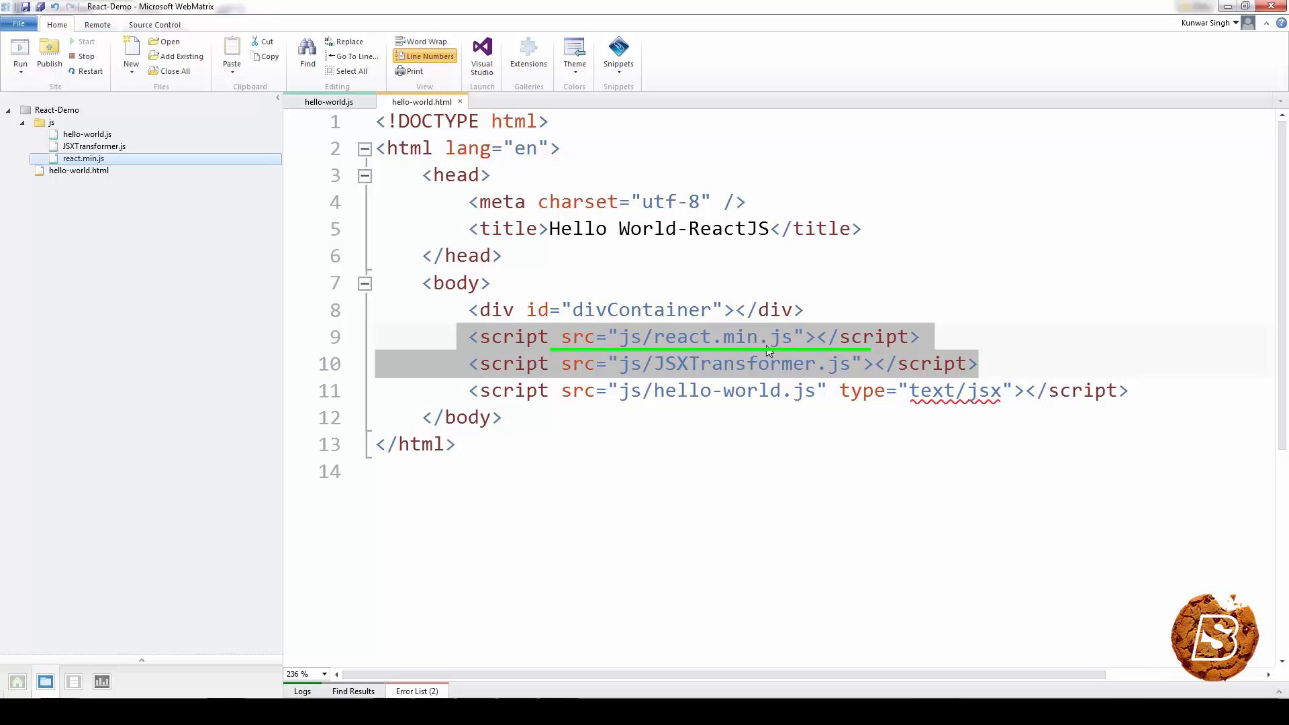
Review hello-world.html and its hello-world.js script in the editor
left_click(650, 364)
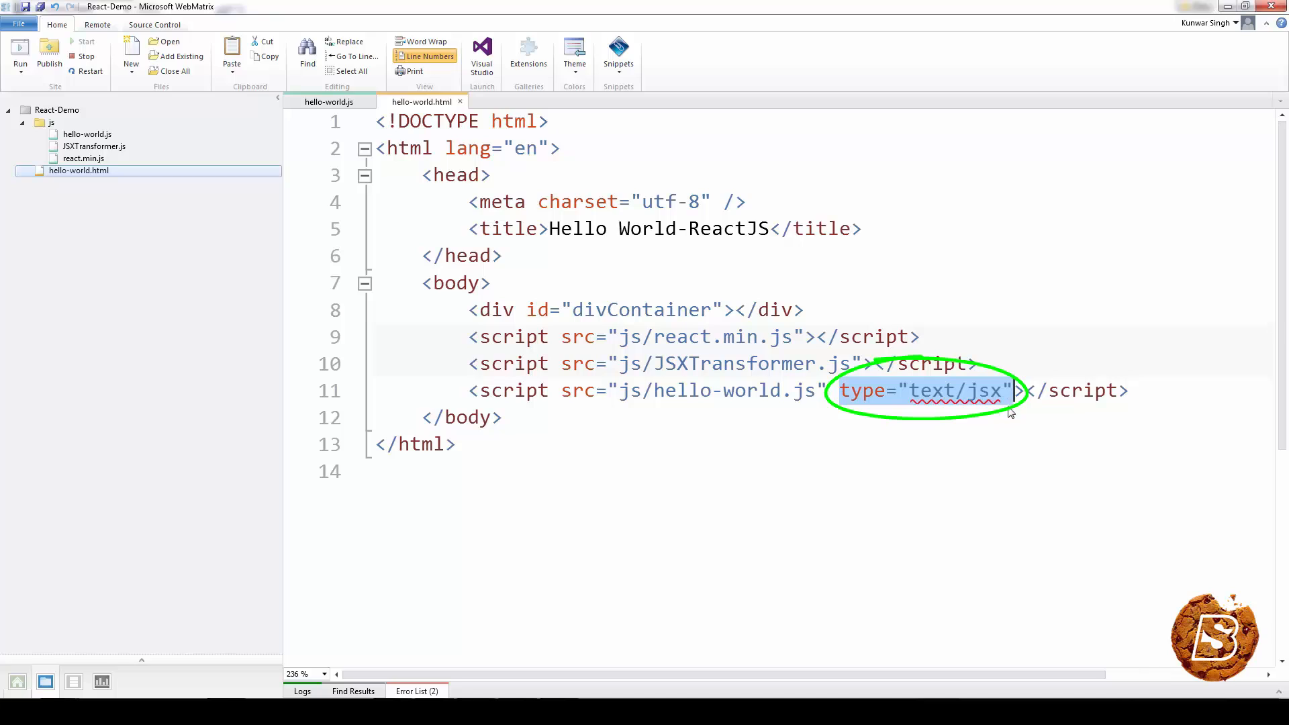
mouse_move(987, 402)
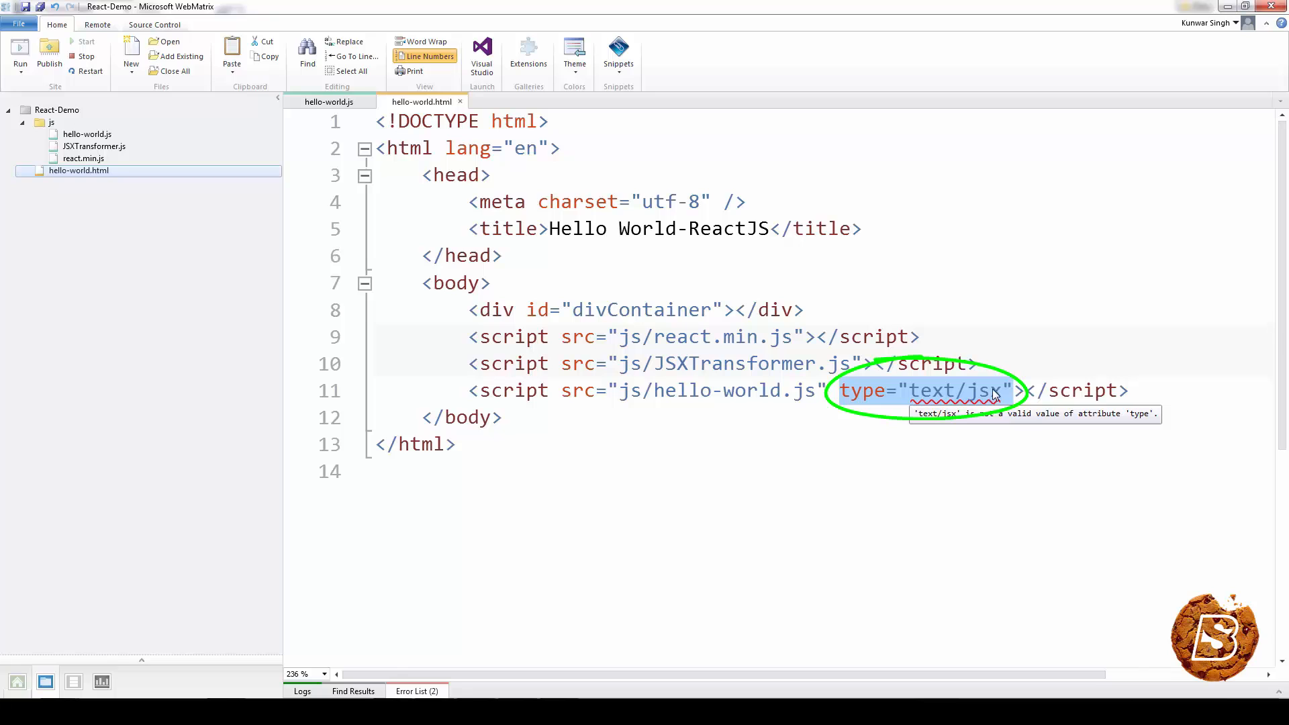
mouse_move(371, 112)
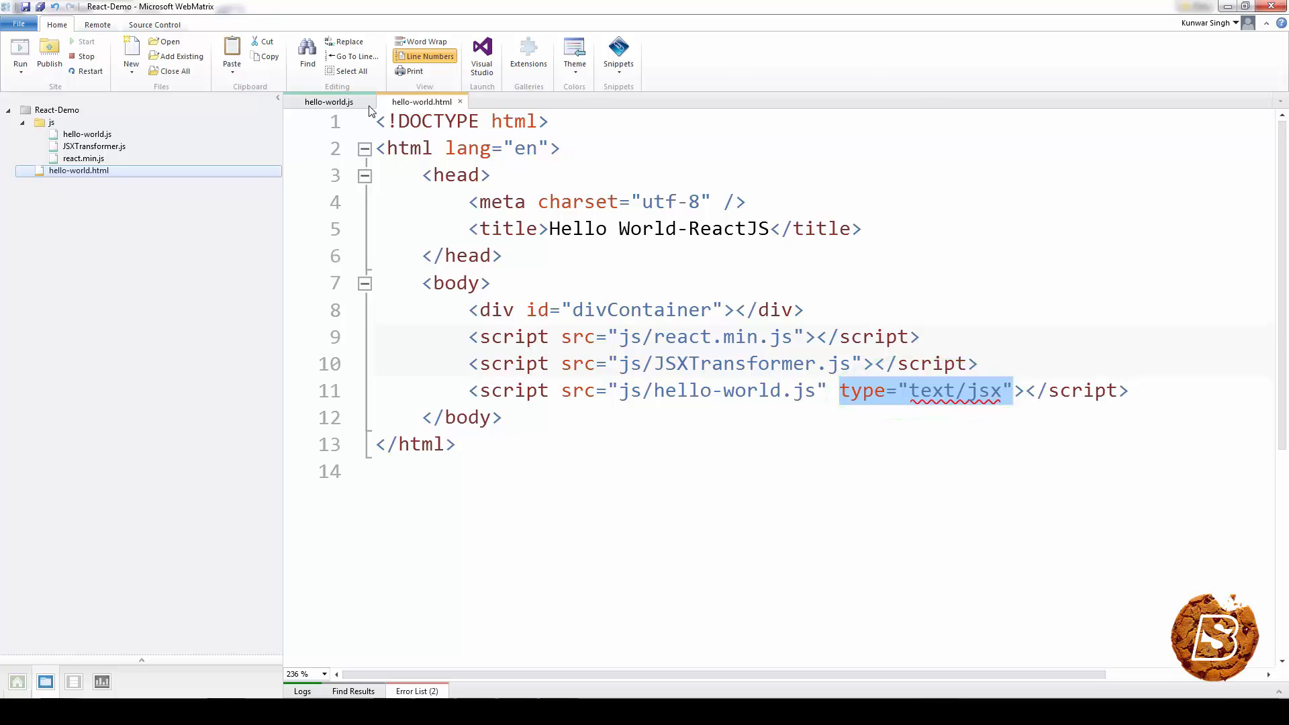
left_click(330, 101)
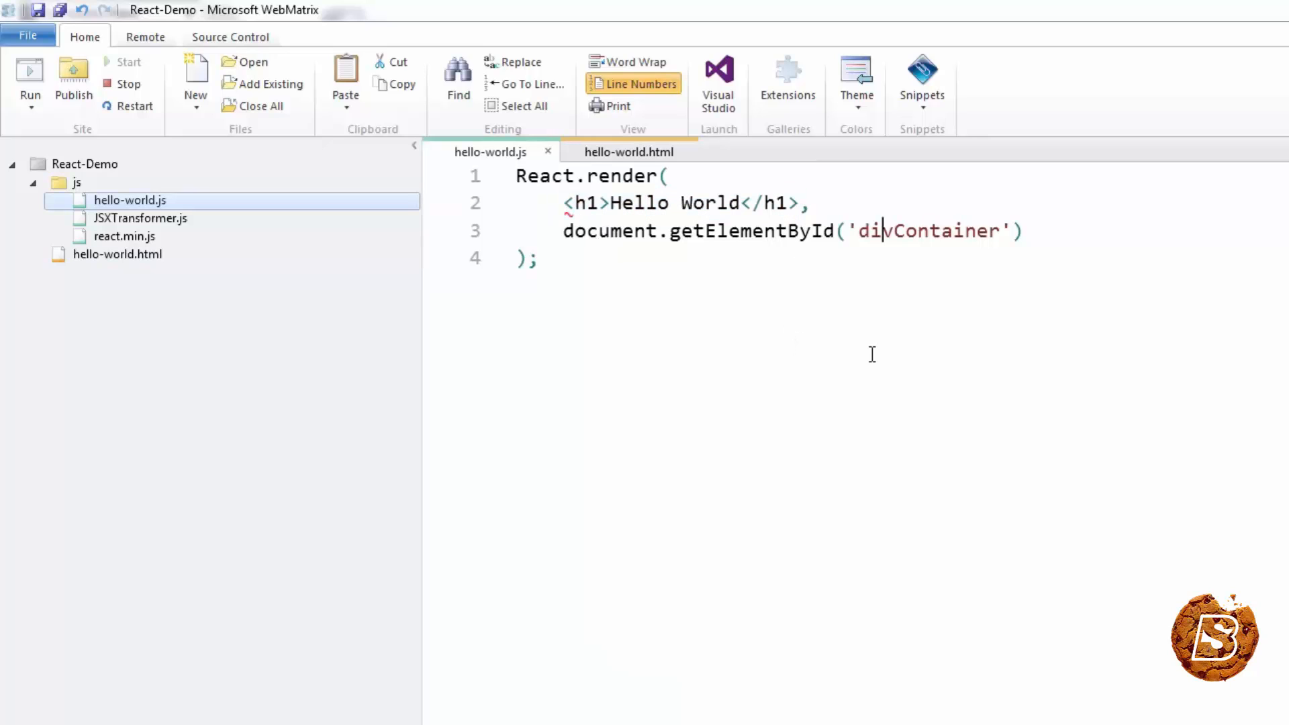
mouse_move(622, 247)
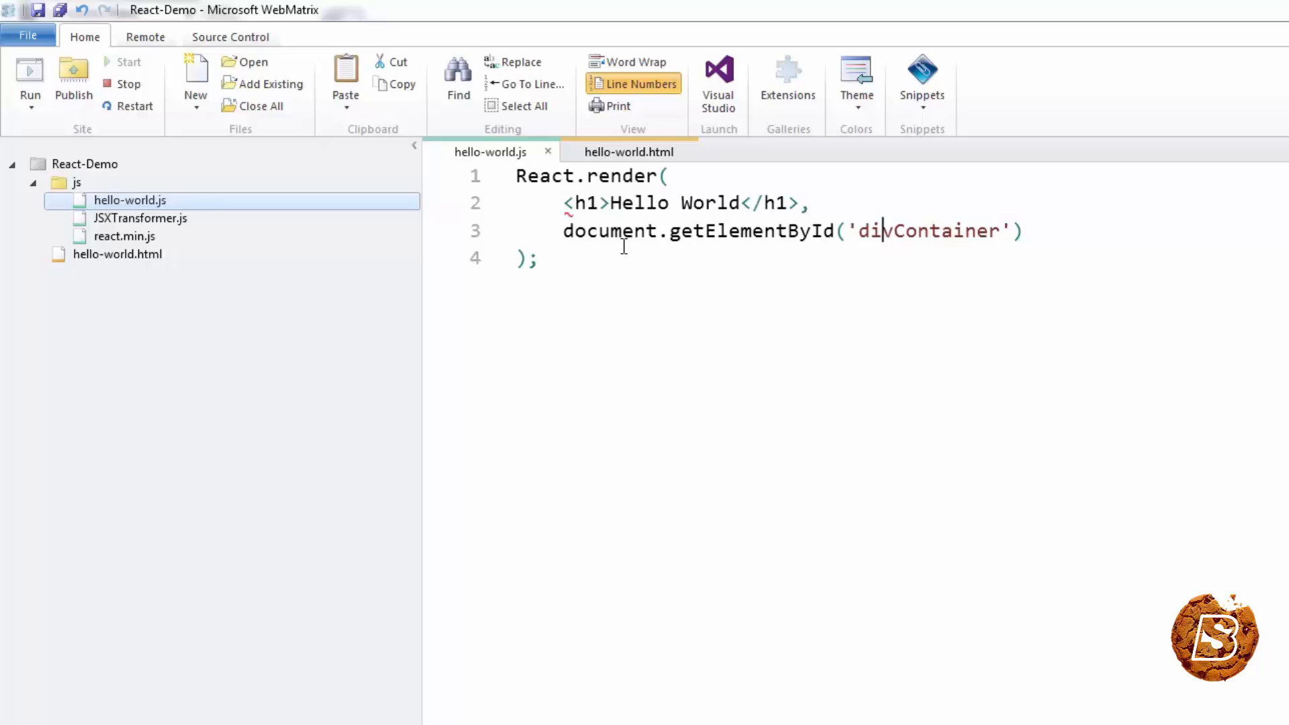
triple_click(682, 202)
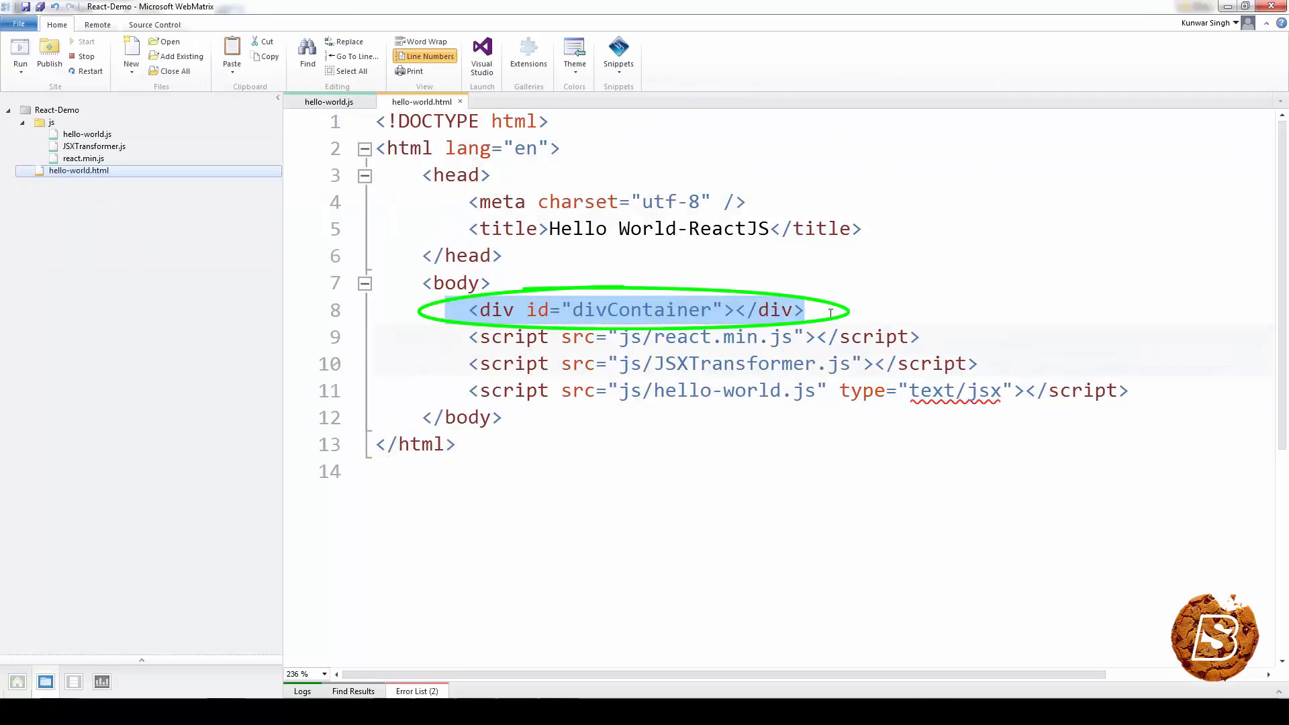
left_click(330, 101)
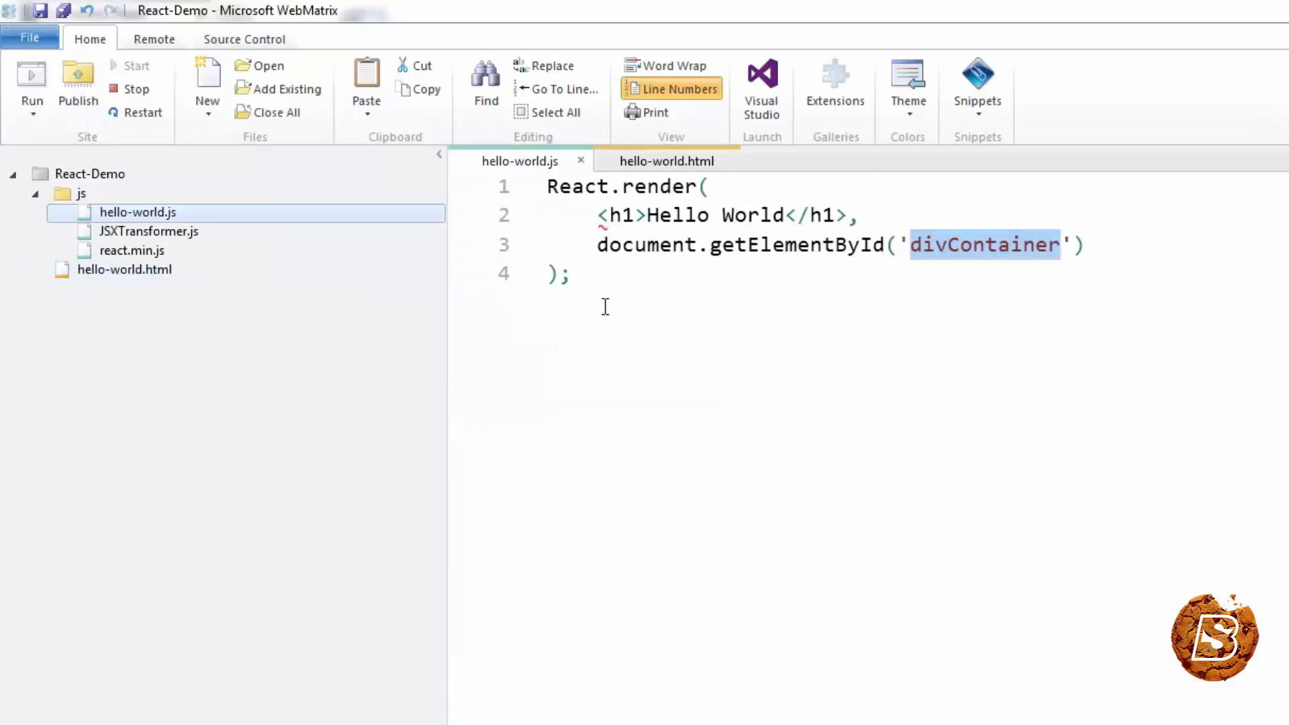
left_click(149, 231)
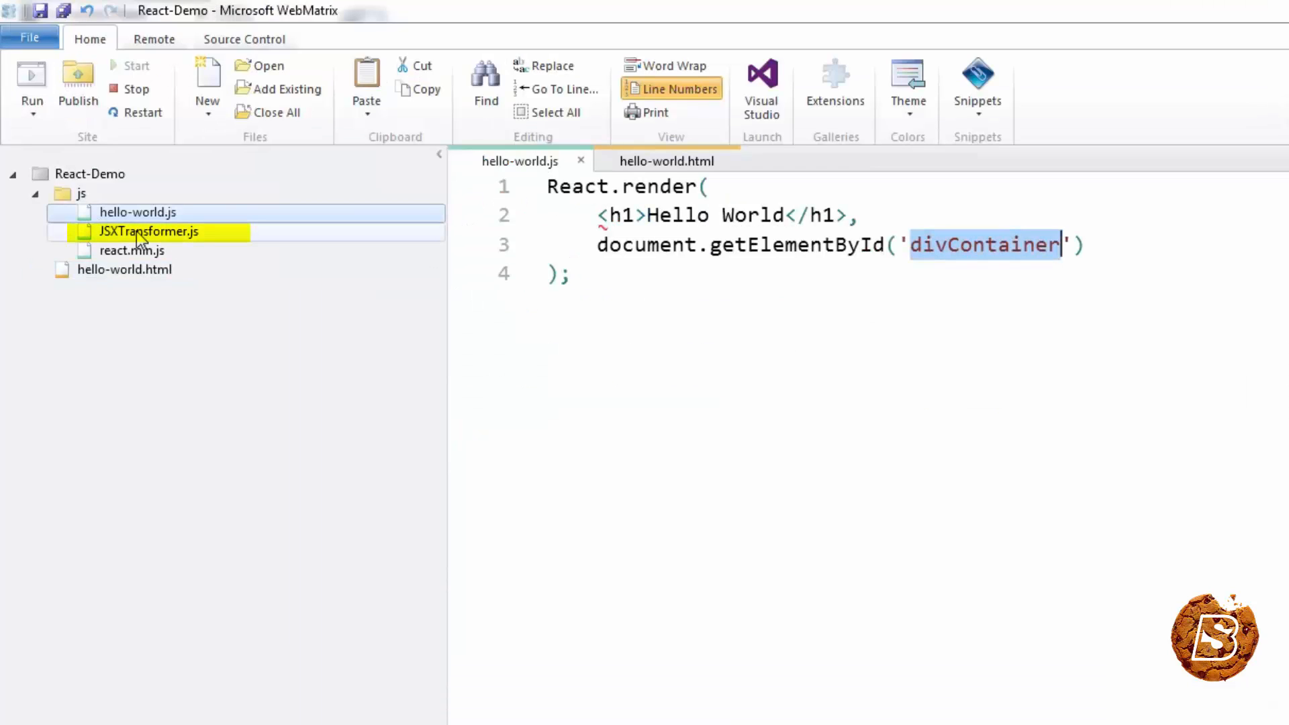
mouse_move(148, 231)
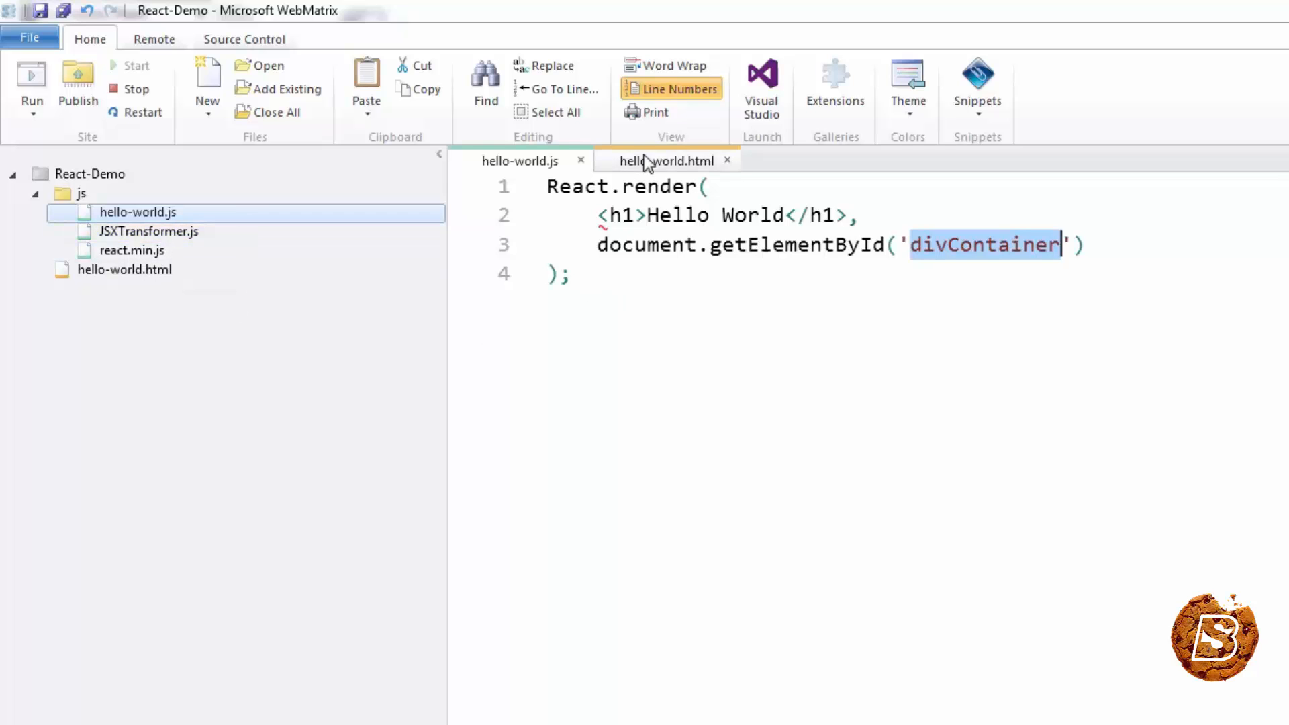
left_click(667, 160)
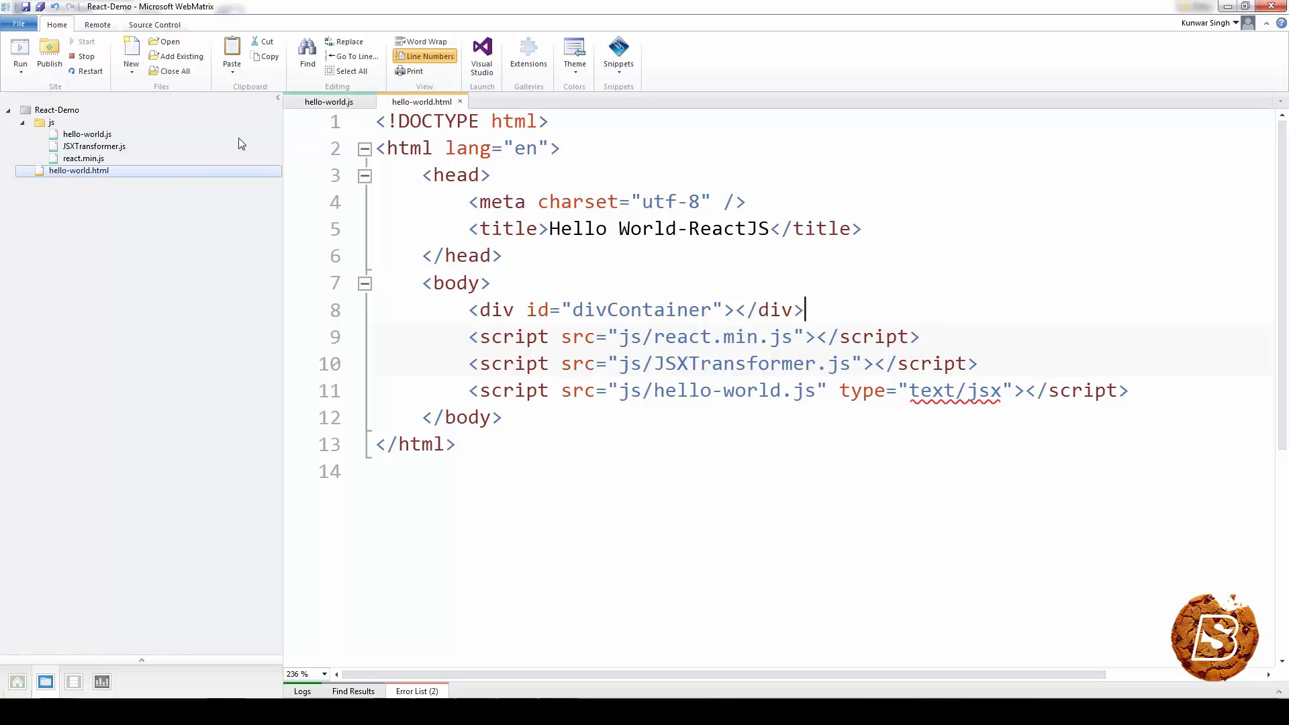
Run hello-world.html in Chrome and inspect the h1 heading inside div#divContainer
right_click(77, 171)
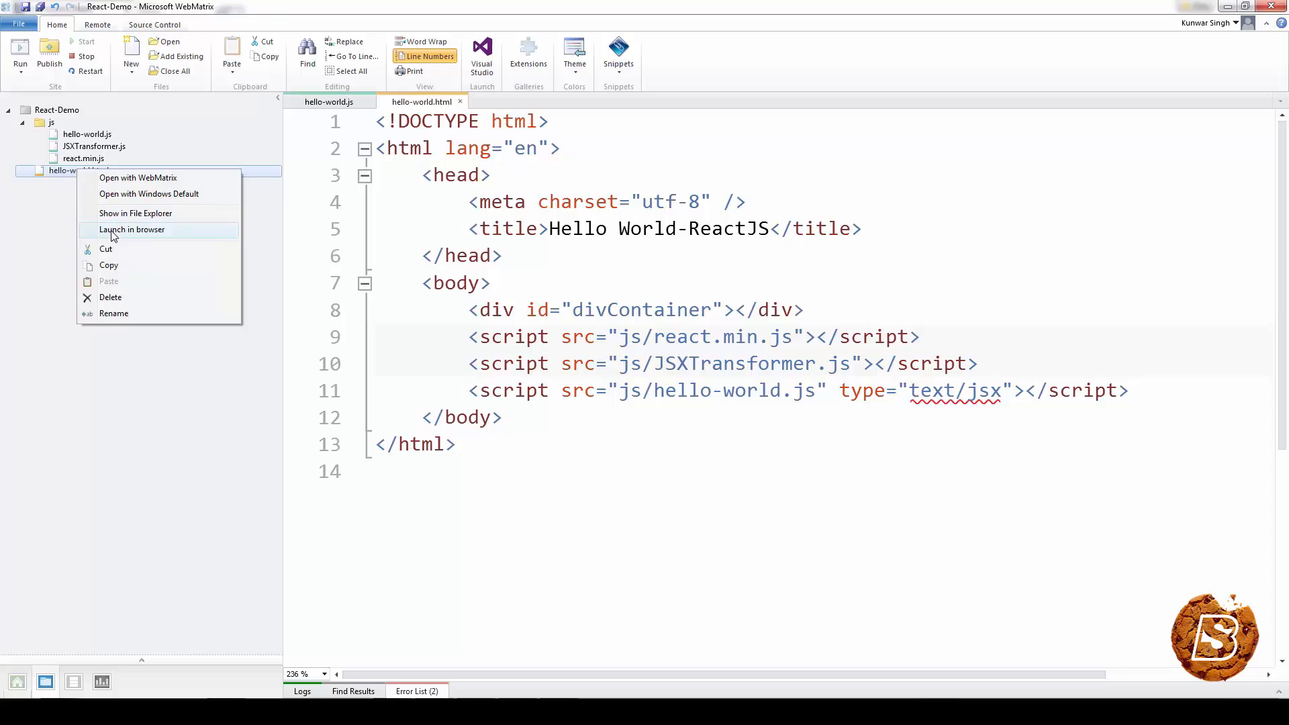
left_click(131, 230)
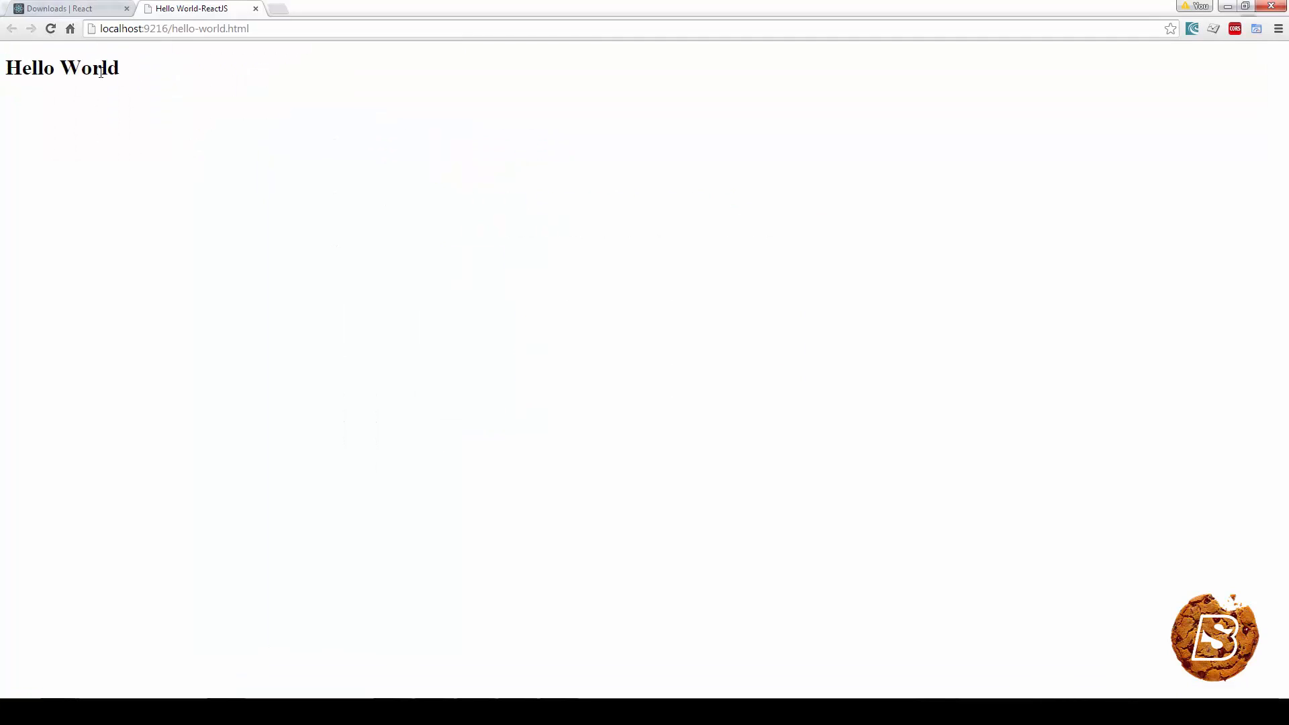
right_click(88, 68)
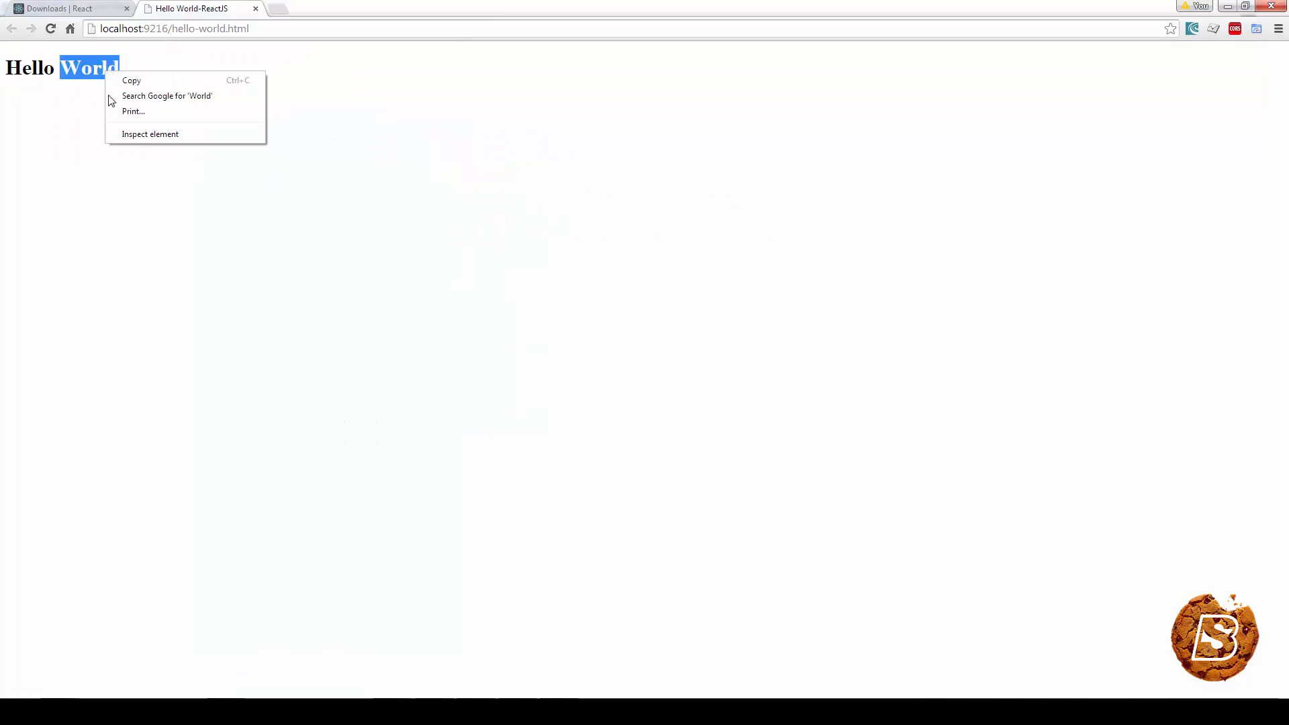
left_click(149, 134)
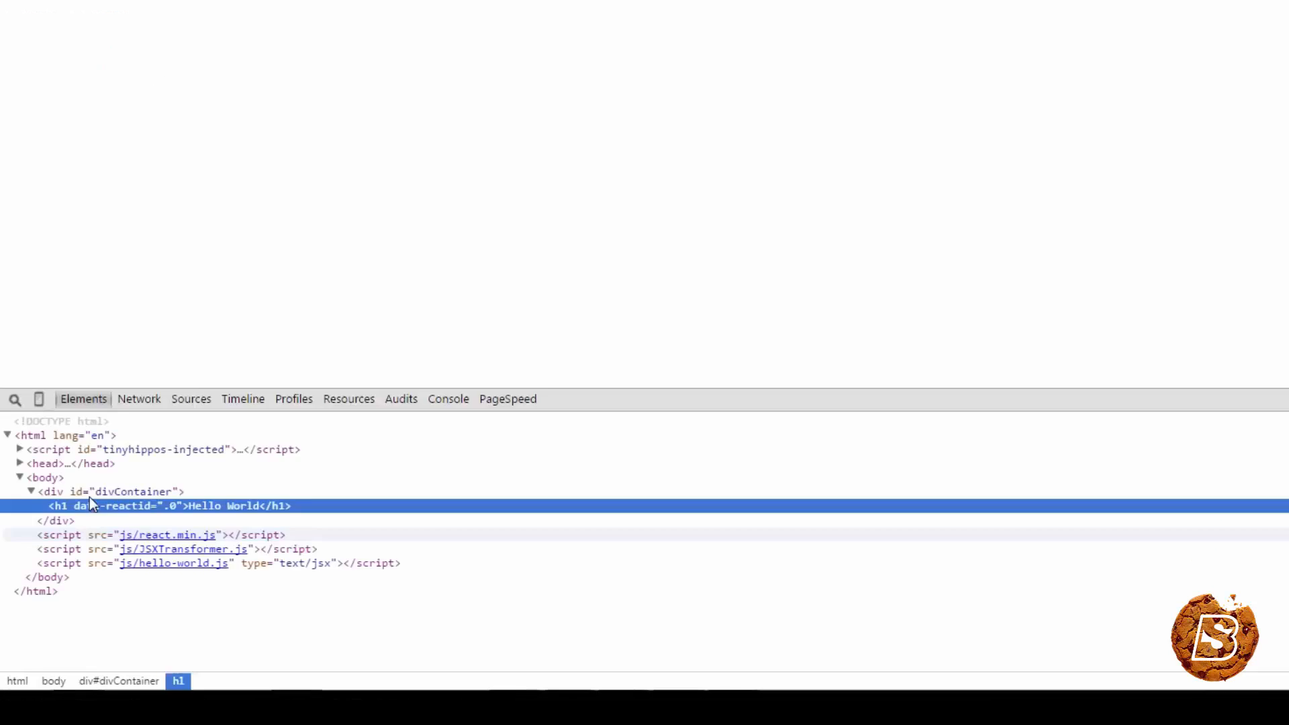
left_click(107, 492)
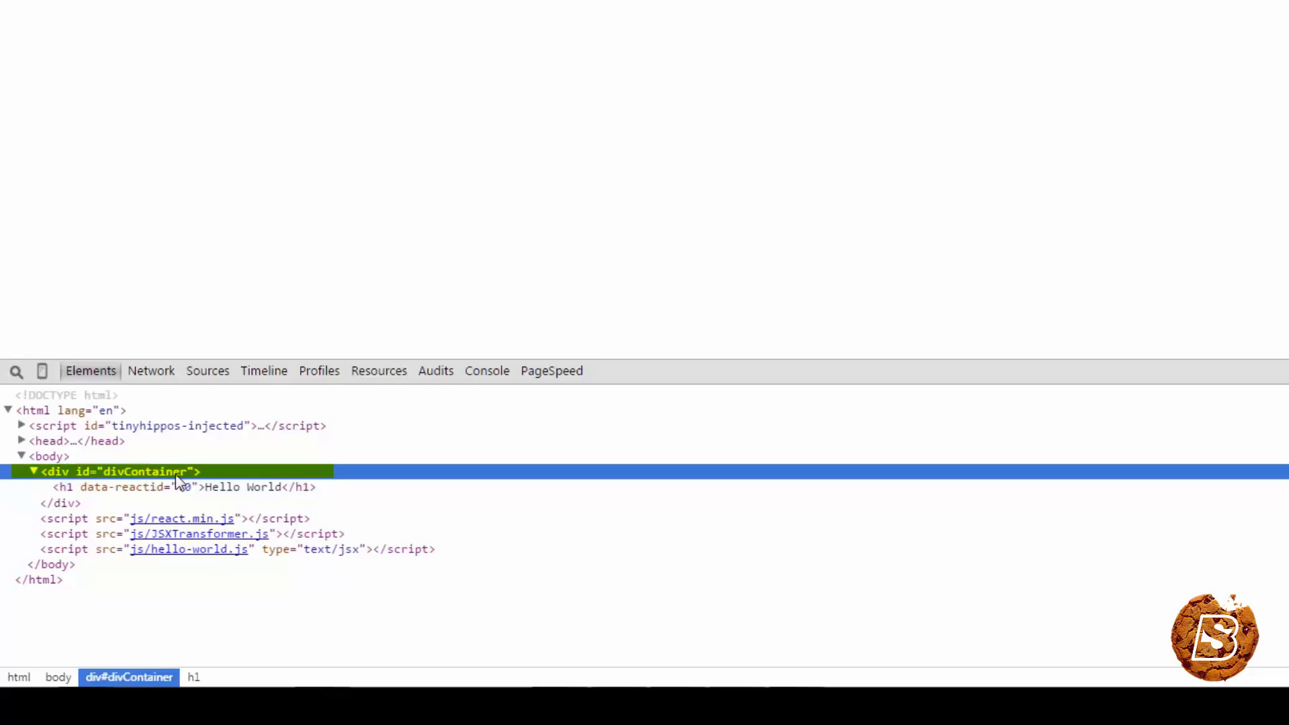
mouse_move(329, 653)
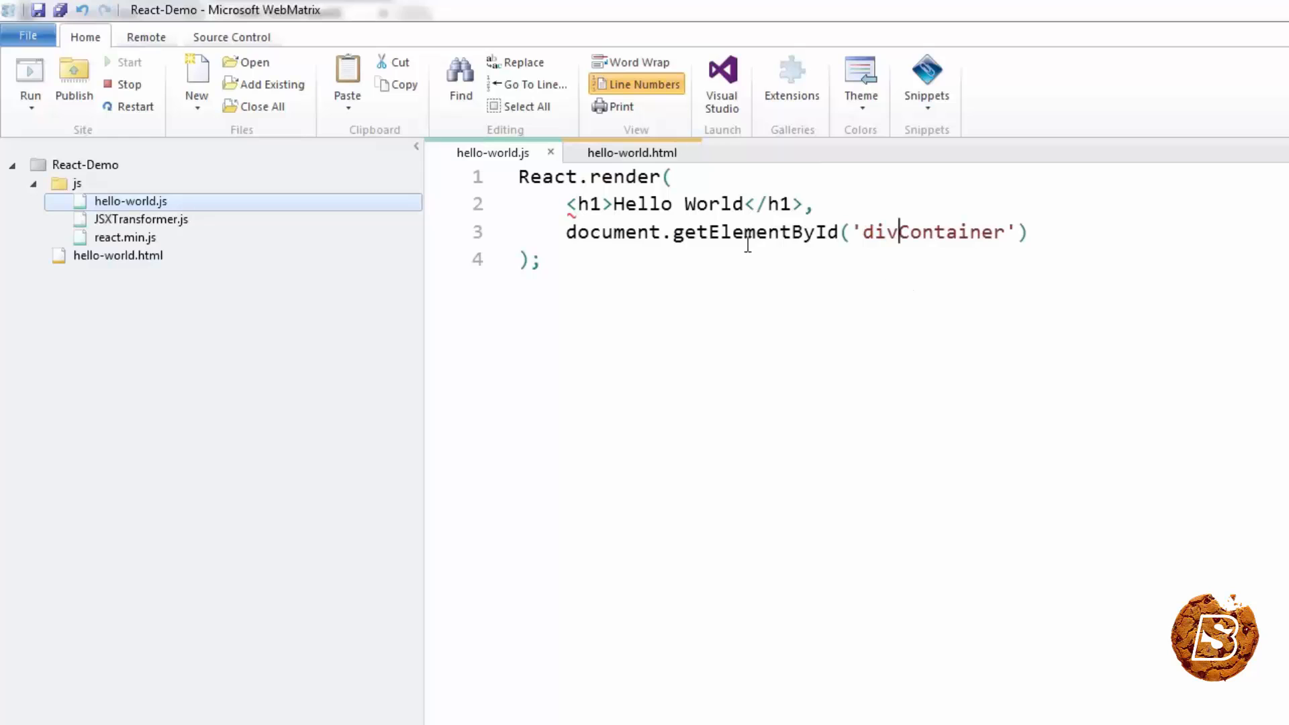
Remove type="text/jsx" from the hello-world.js script tag, checking JSXTransformer.js in the project
left_click(632, 152)
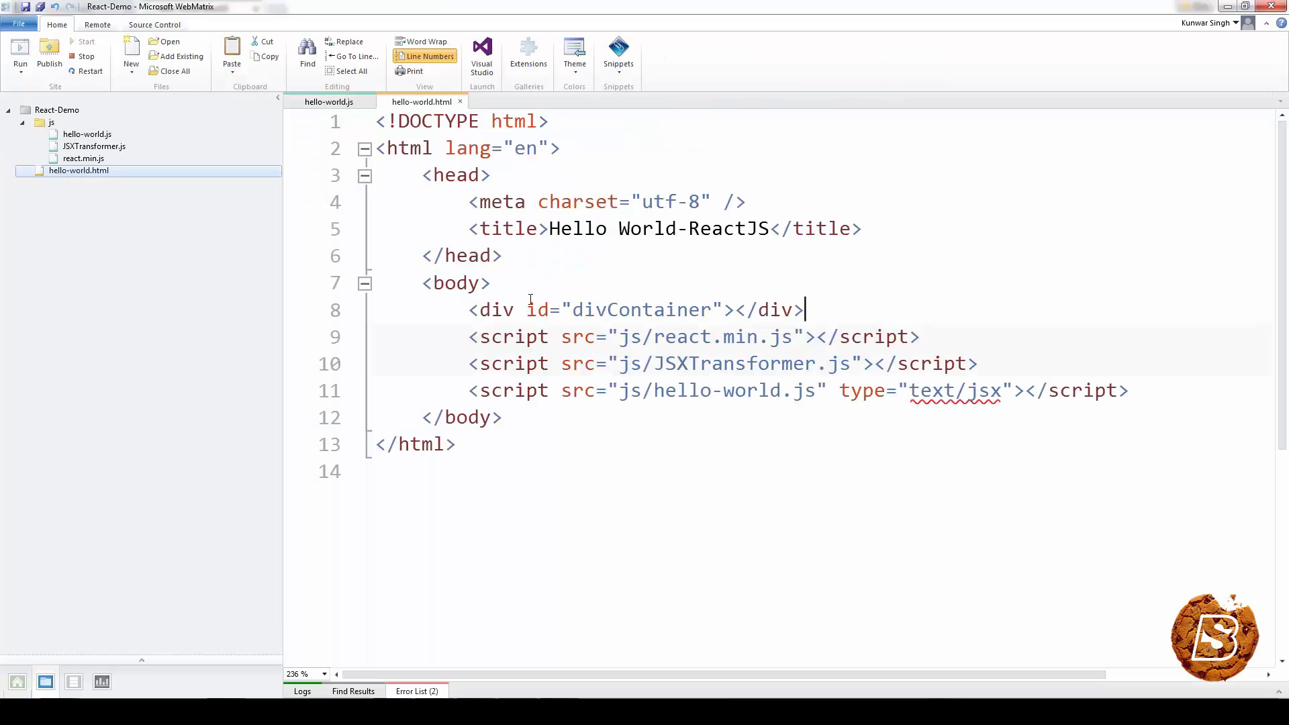
mouse_move(953, 391)
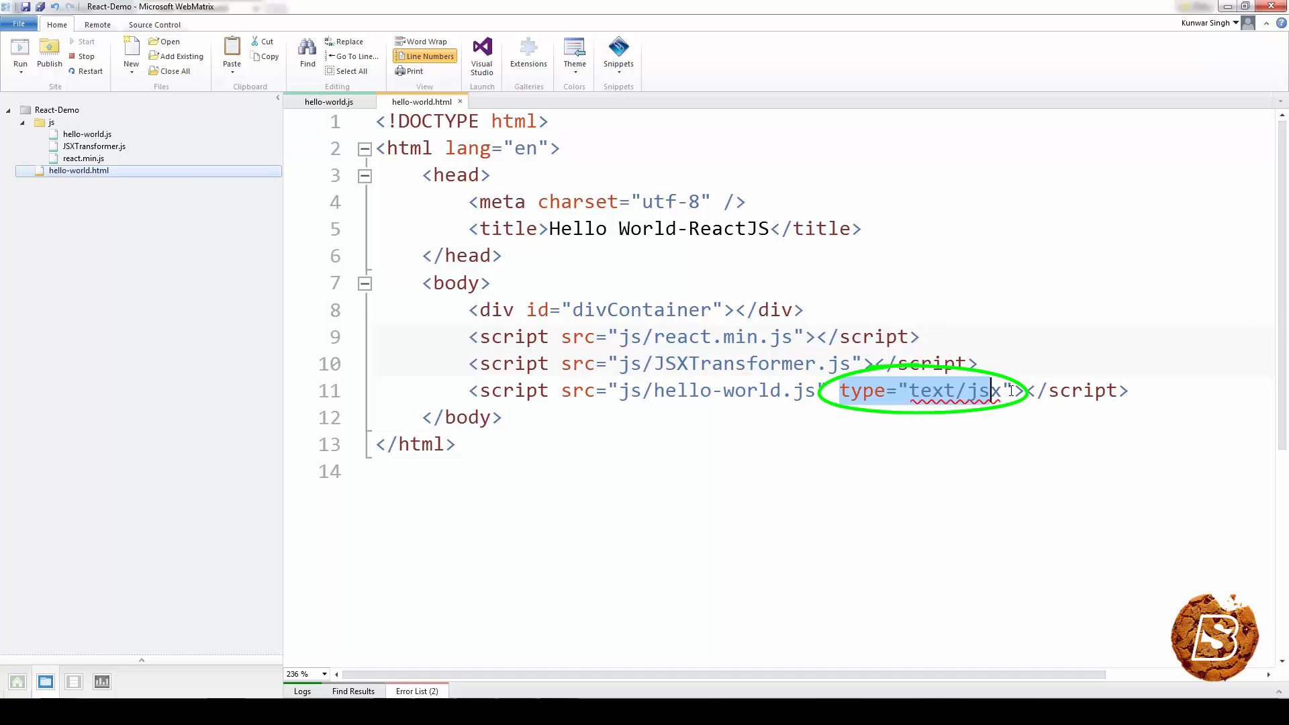
key("Delete")
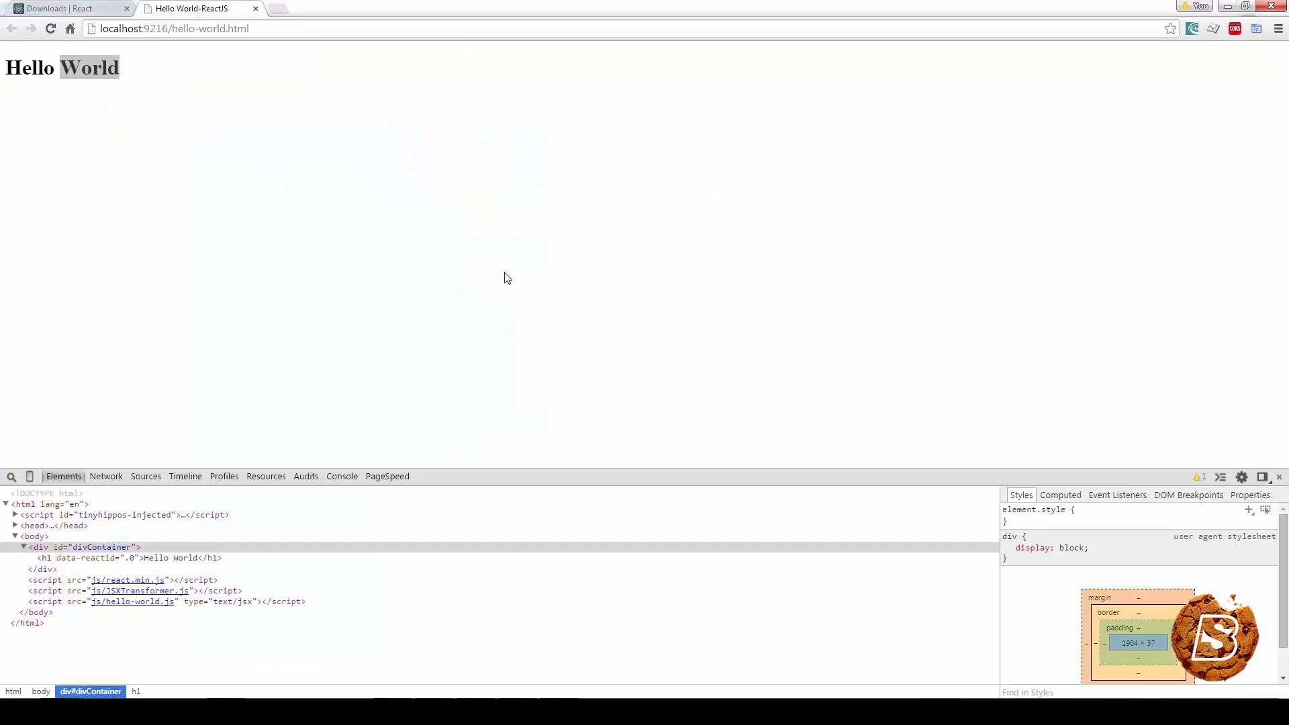
left_click(49, 28)
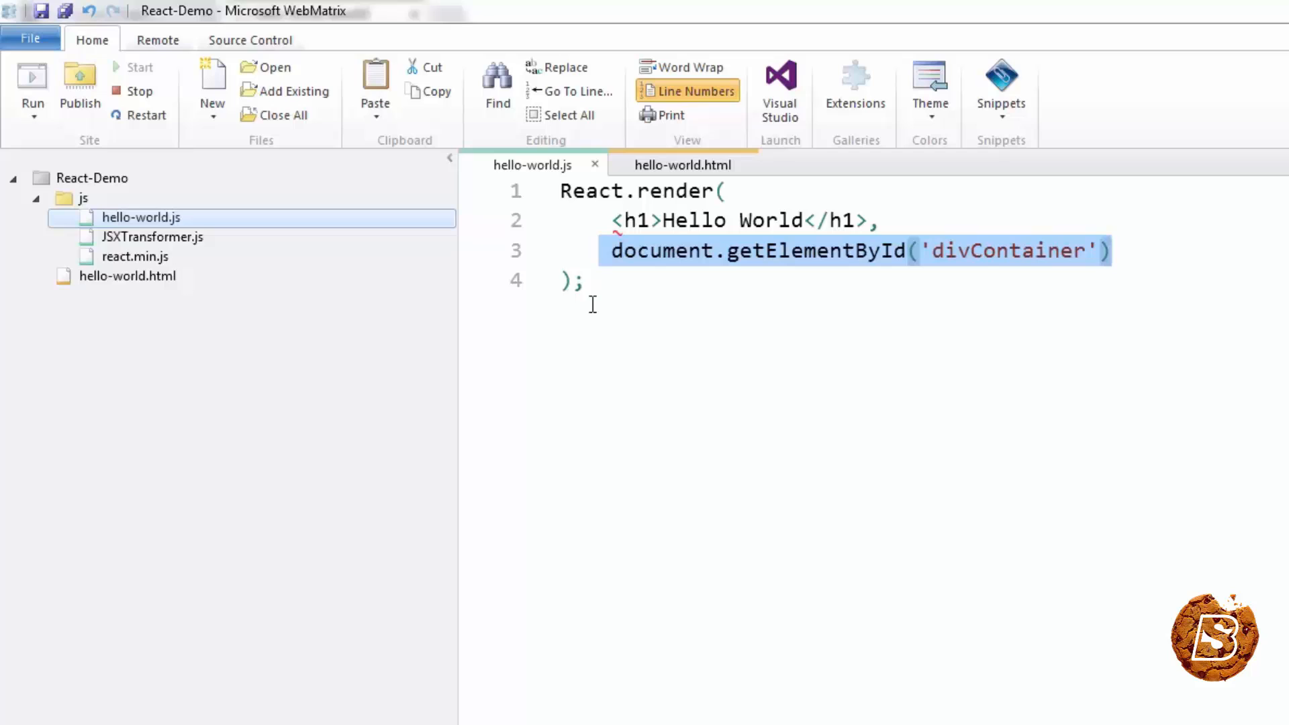
left_click(152, 236)
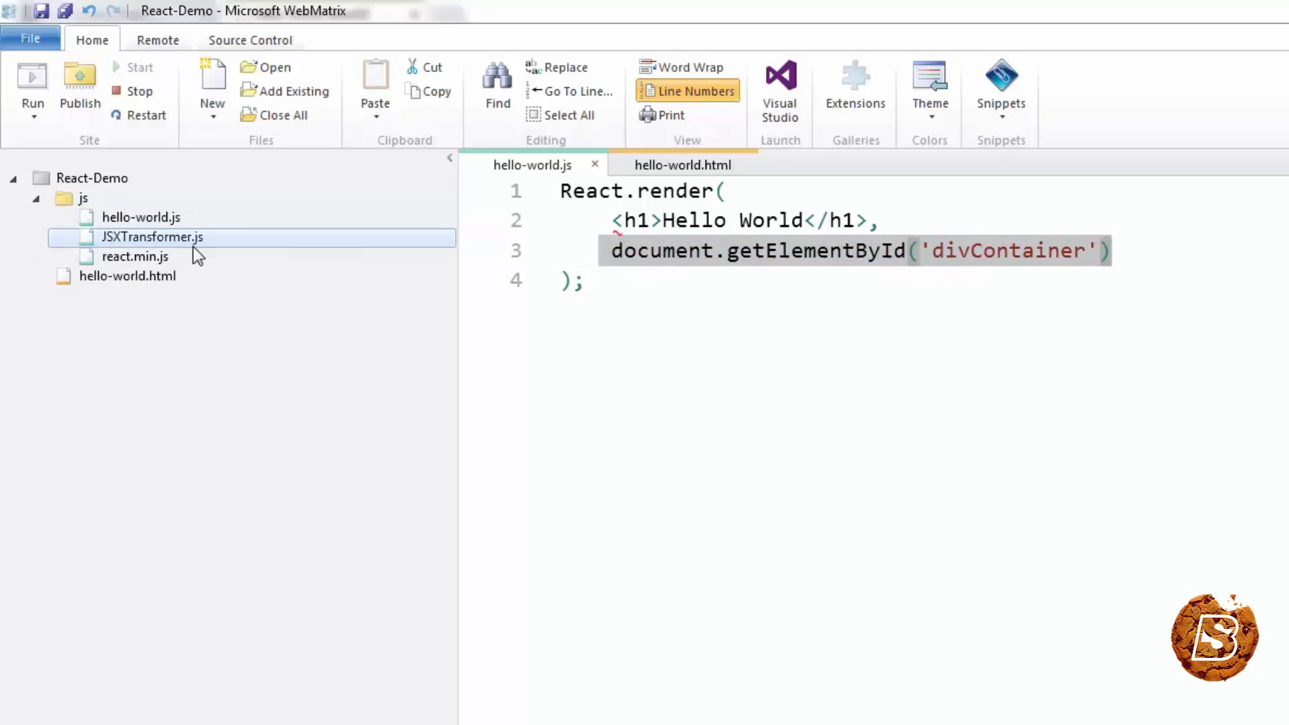
mouse_move(746, 302)
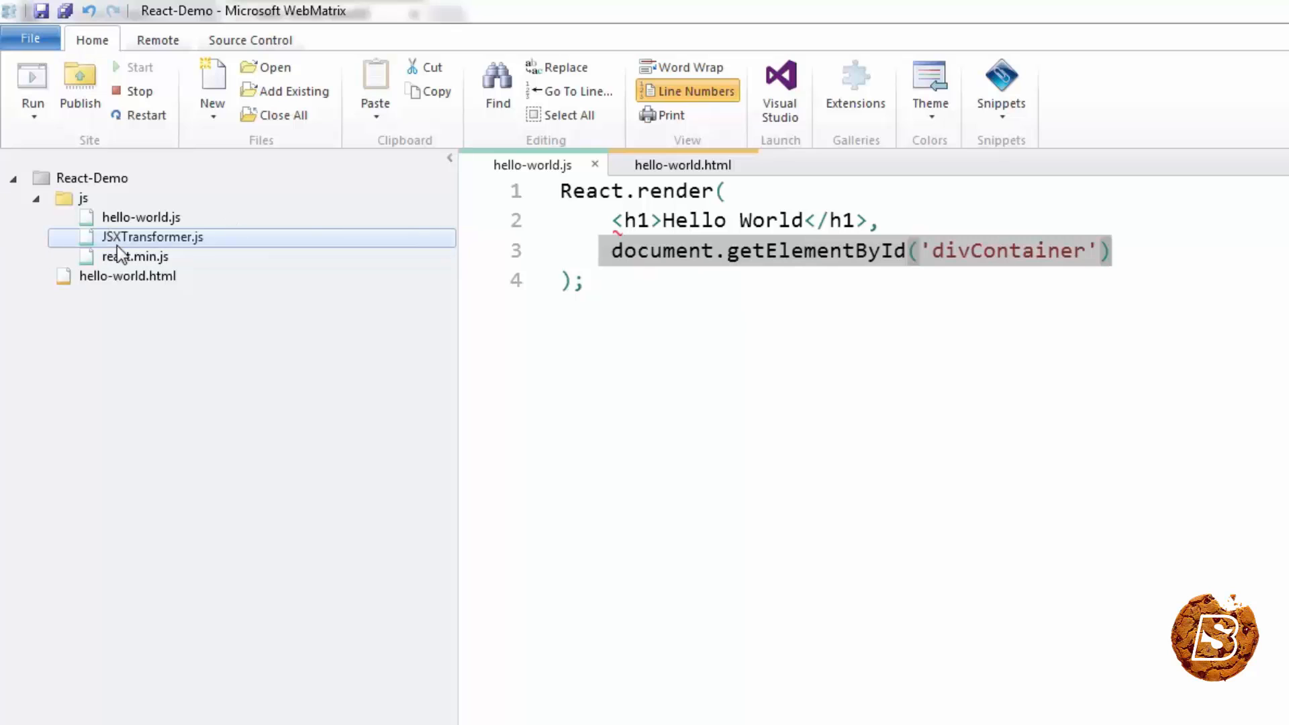
left_click(683, 165)
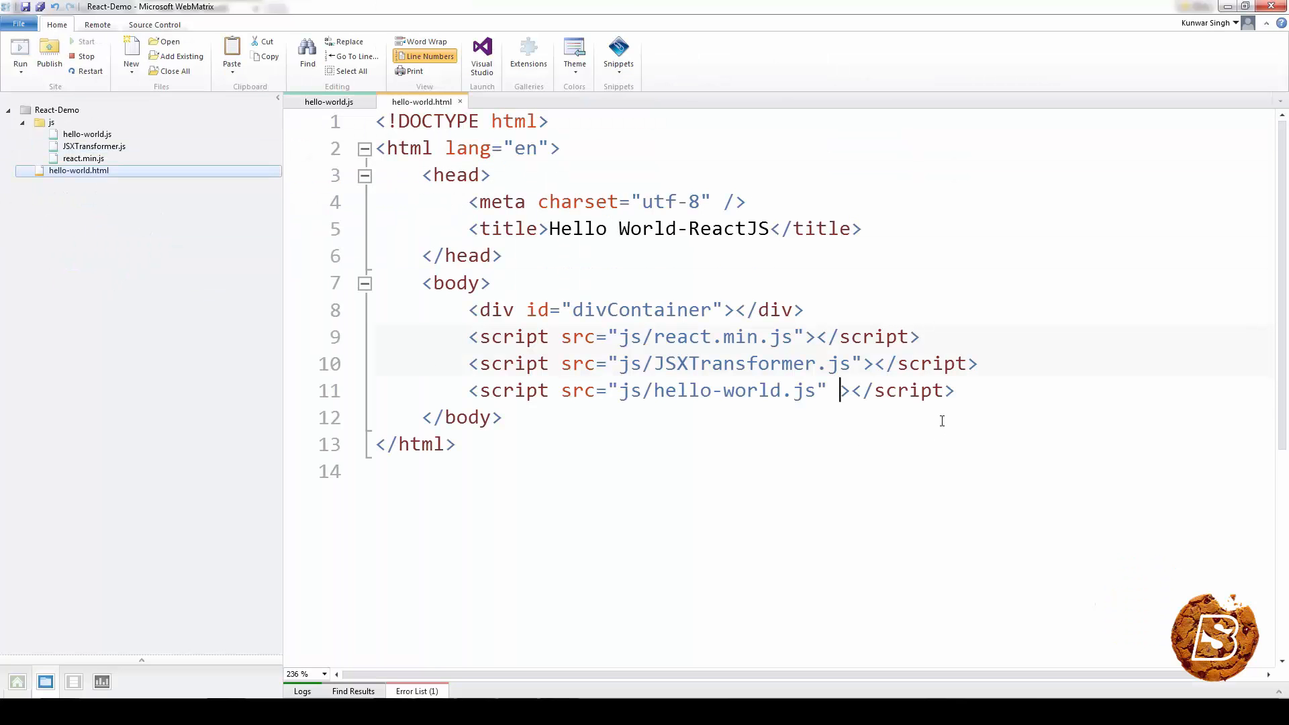
Restore type="text/jsx" on the script tag and add hello-world-nojsx.js and react.js to the js folder
type("type=\"text/jsx\"")
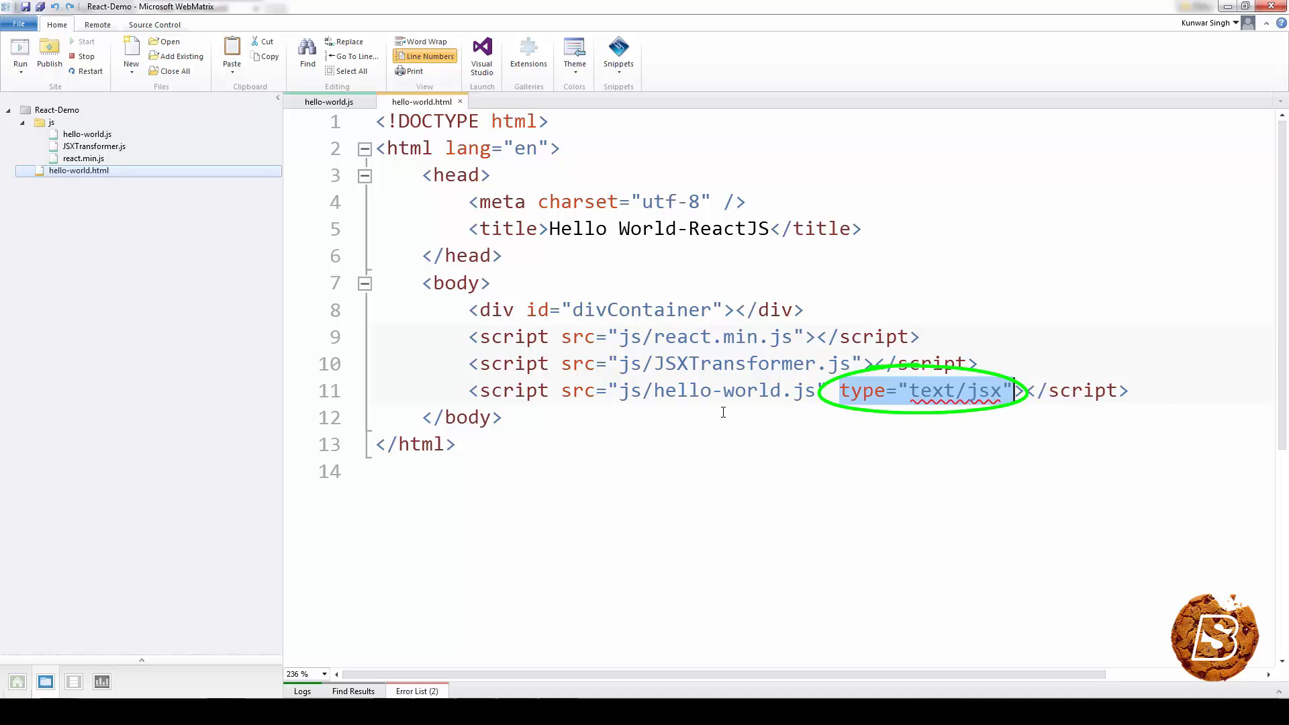
mouse_move(1019, 408)
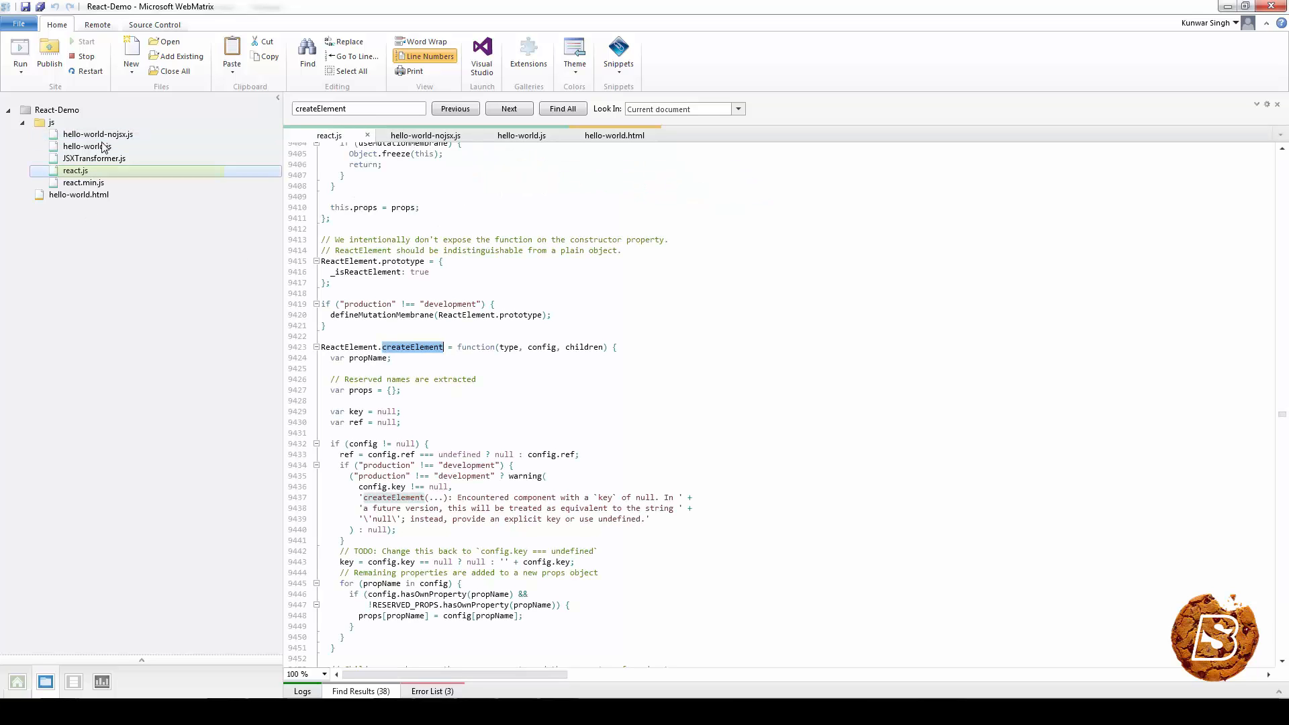
left_click(75, 171)
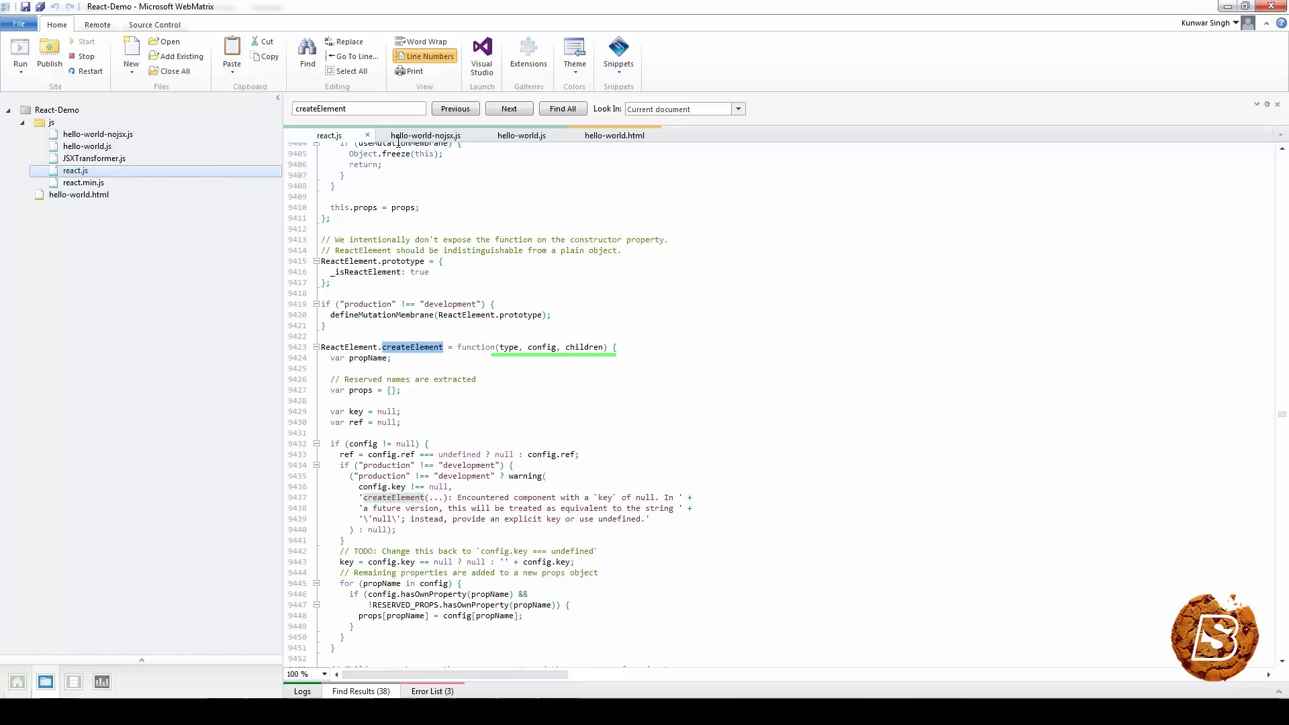
Examine ReactElement.createElement(type, config, children) in react.js, then switch to Chrome
left_click(426, 134)
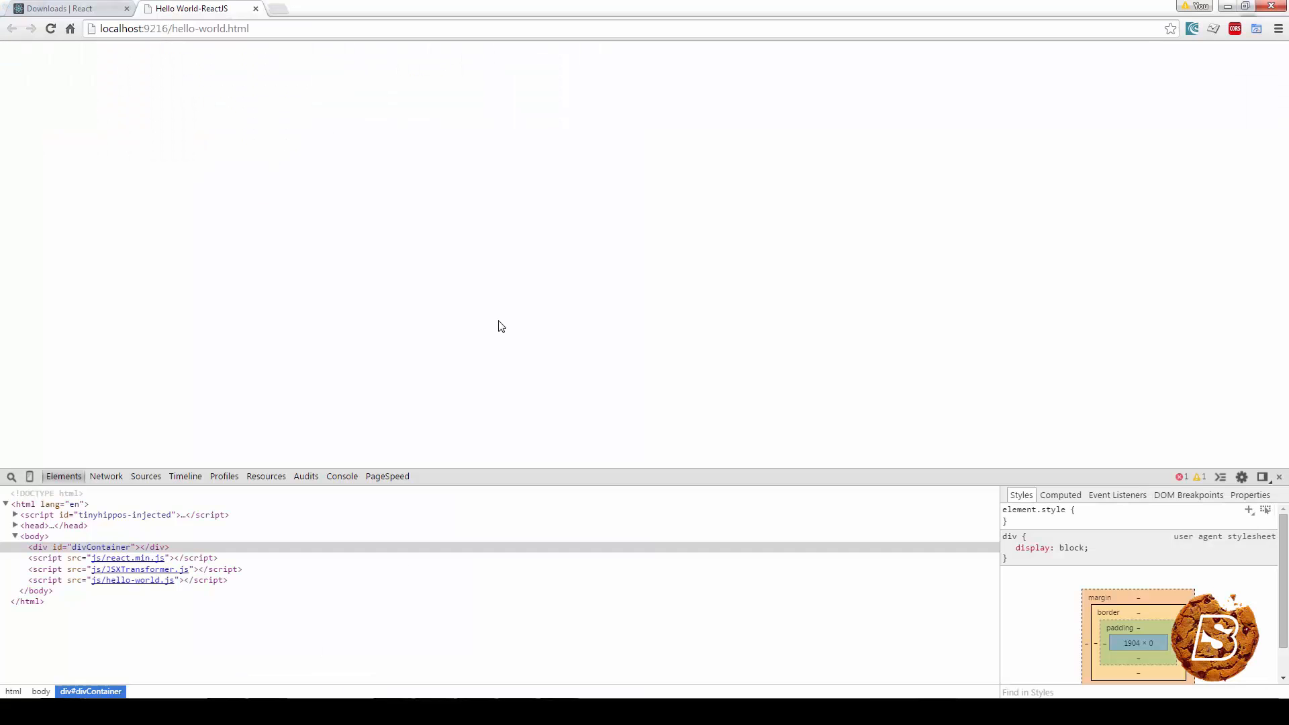
Reload the page and inspect the Hello world h1 rendered by hello-world-nojsx.js
left_click(49, 28)
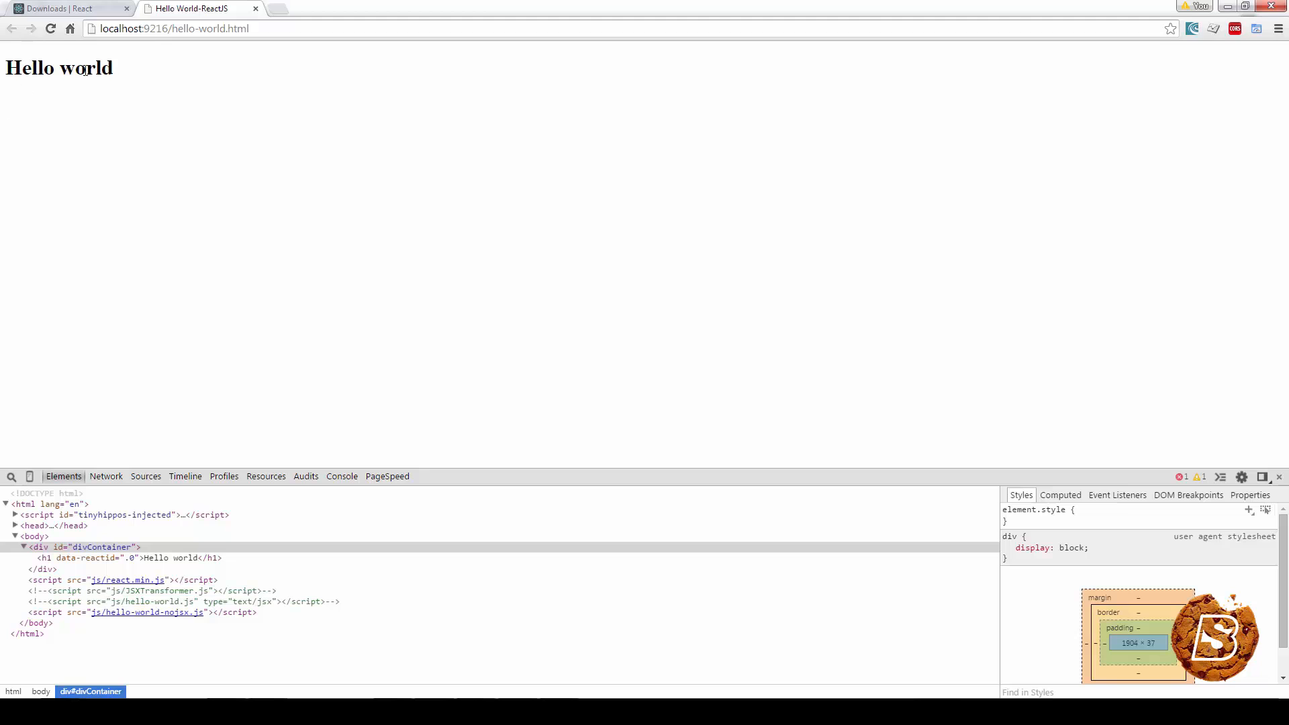
left_click(132, 557)
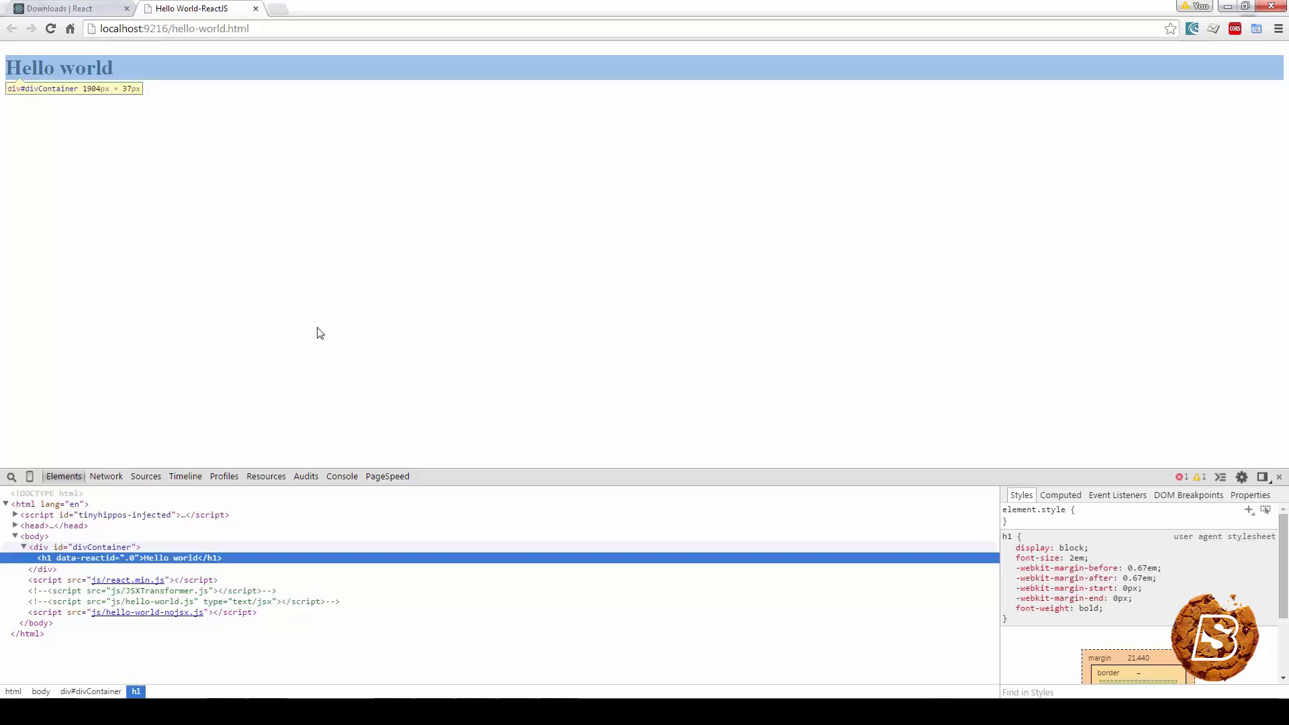
mouse_move(193, 652)
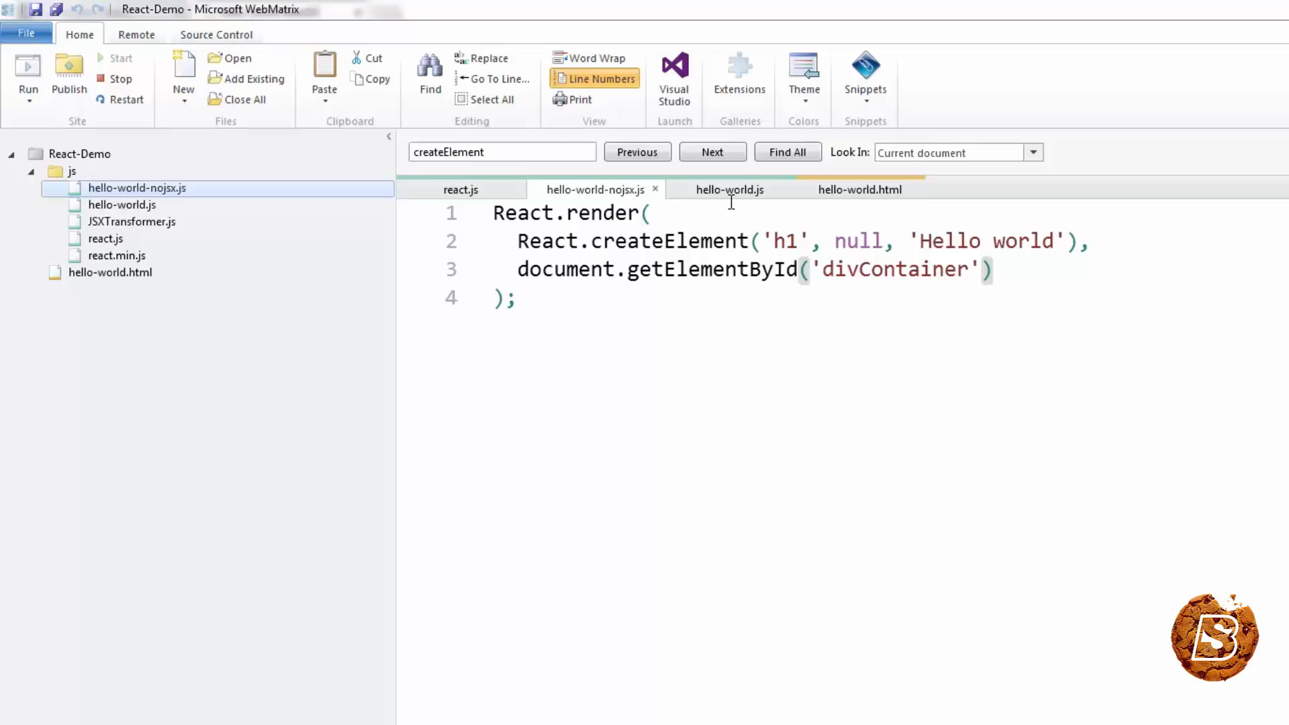
mouse_move(705, 205)
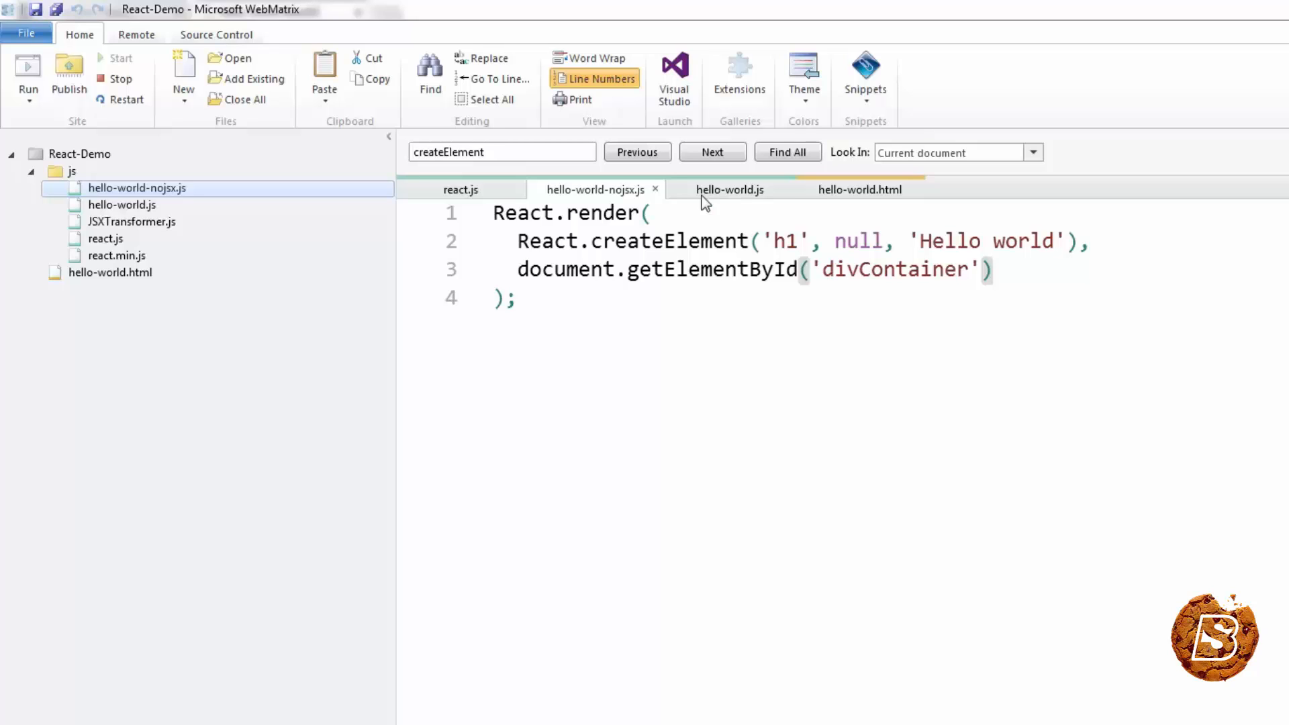
Show hello-world.js with its JSX heading alongside hello-world-nojsx.js for comparison
left_click(727, 190)
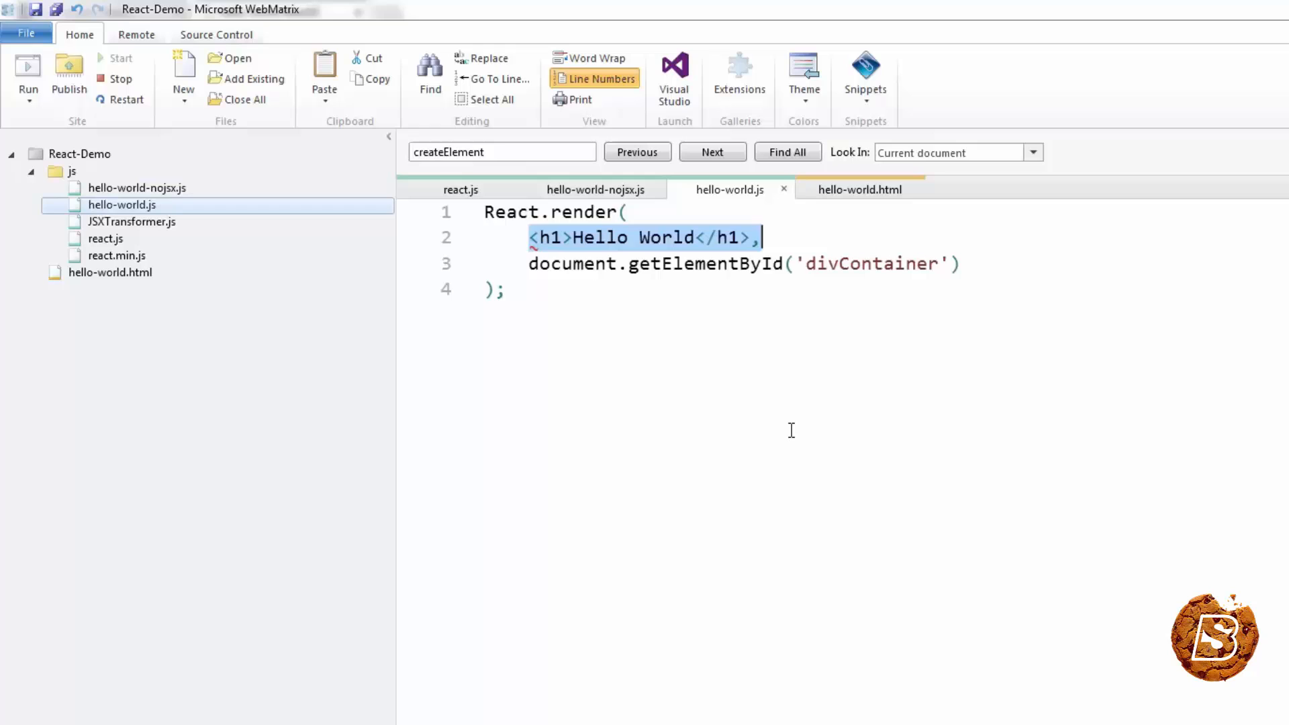